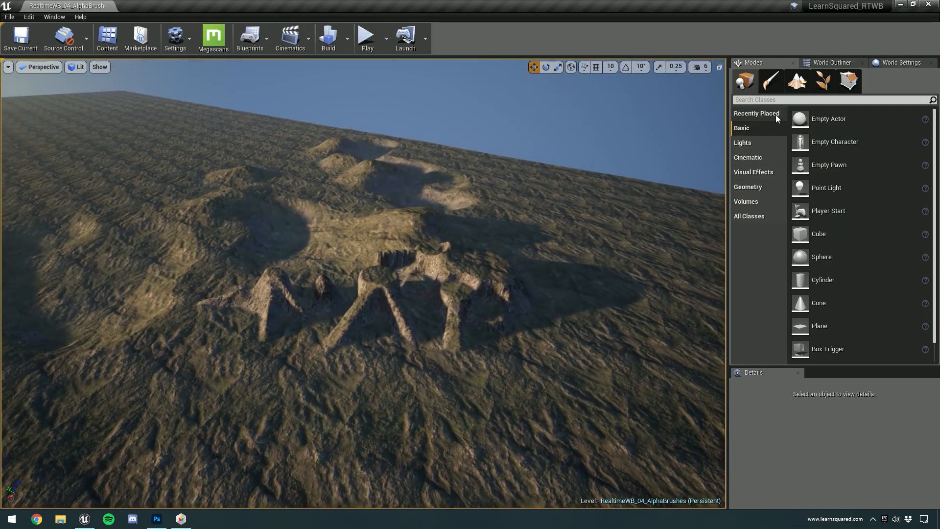
pyautogui.moveTo(797, 80)
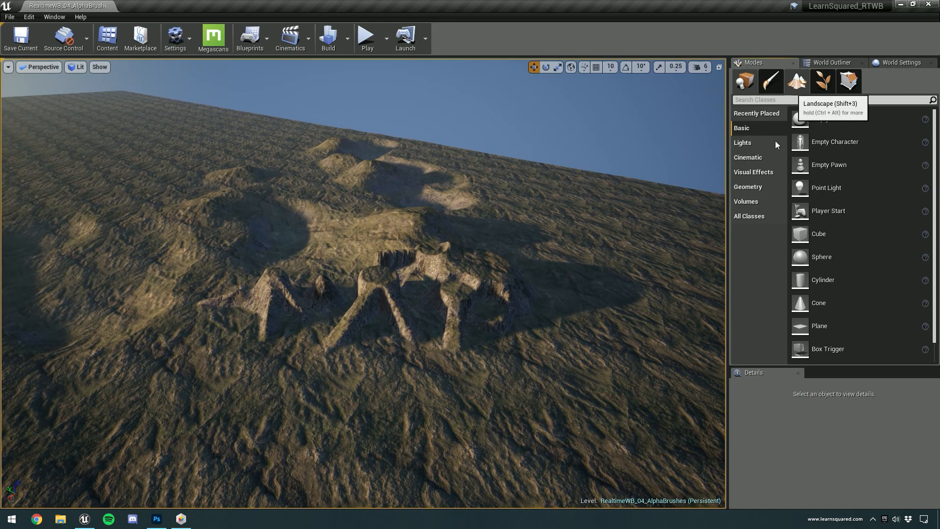
# Enter Landscape editing mode to level the sculpted terrain with Flatten.
pyautogui.click(796, 82)
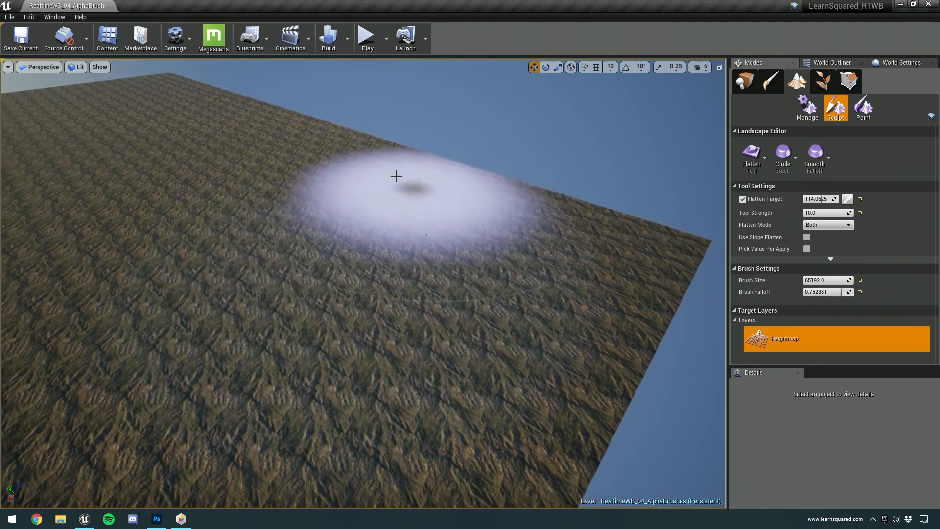
pyautogui.moveTo(448, 250)
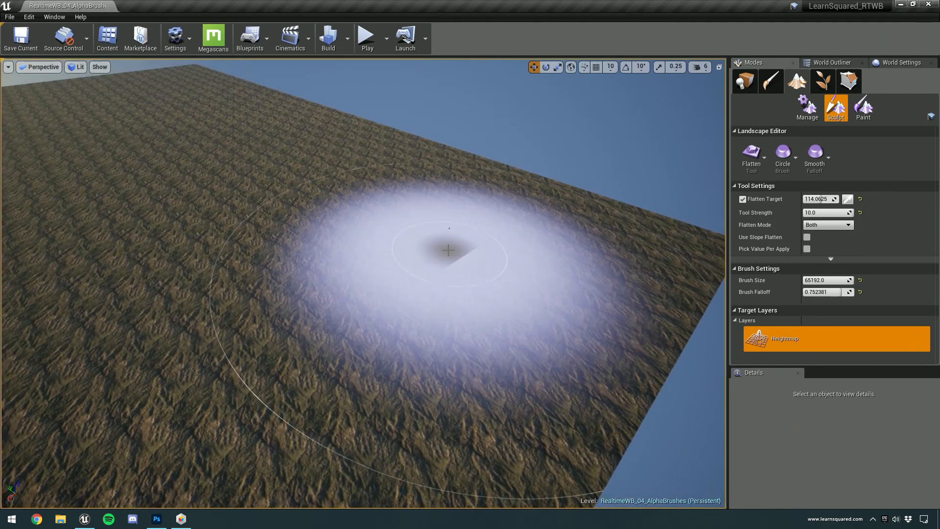
pyautogui.moveTo(155, 123)
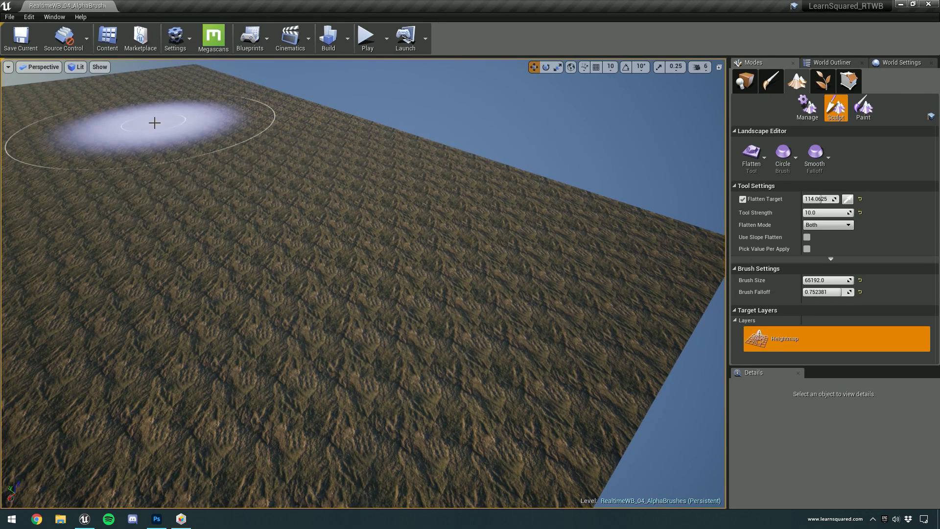
pyautogui.moveTo(380, 235)
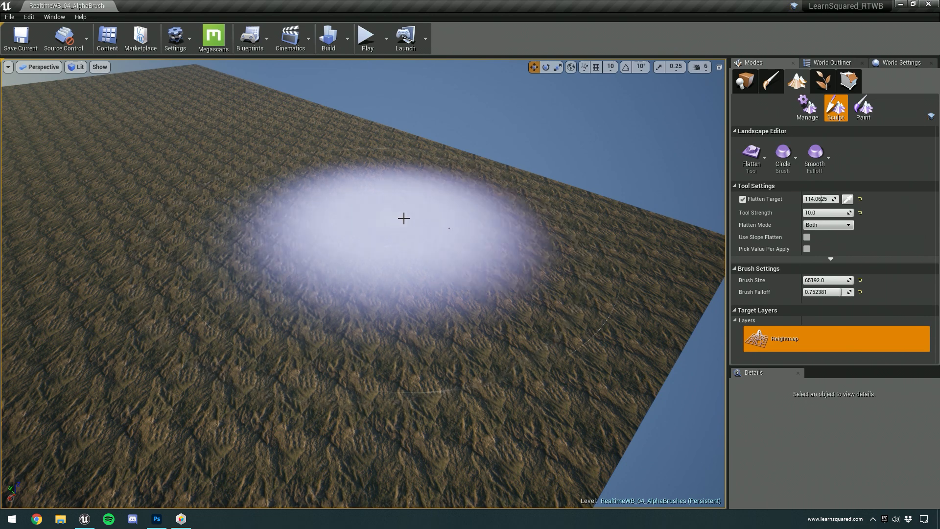
# Select the Sculpt tool with an Alpha brush and locate T_Brushify_Erosion_A in the Content Browser.
pyautogui.click(751, 157)
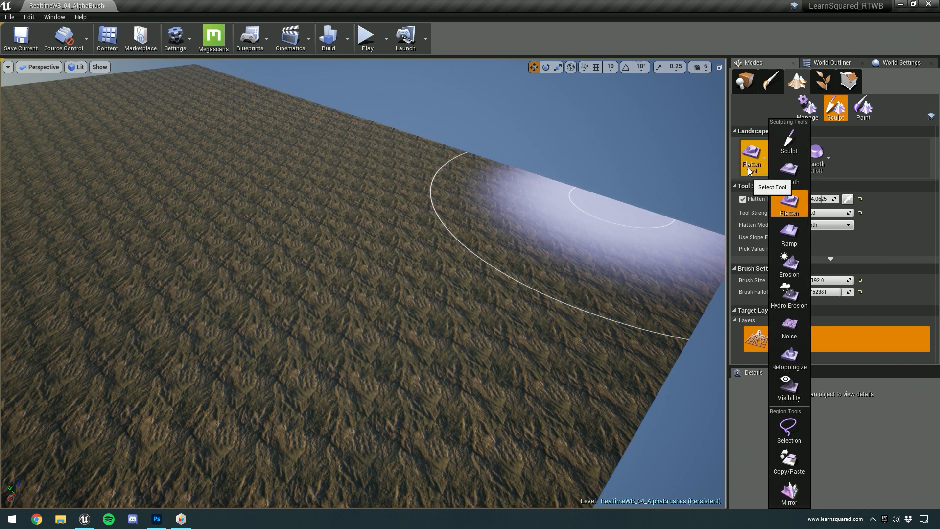
pyautogui.moveTo(789, 141)
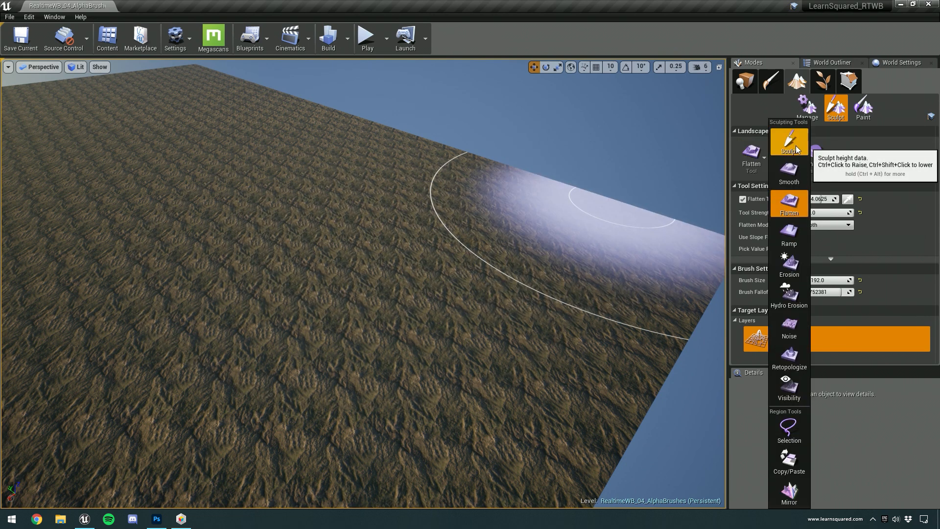
pyautogui.click(786, 155)
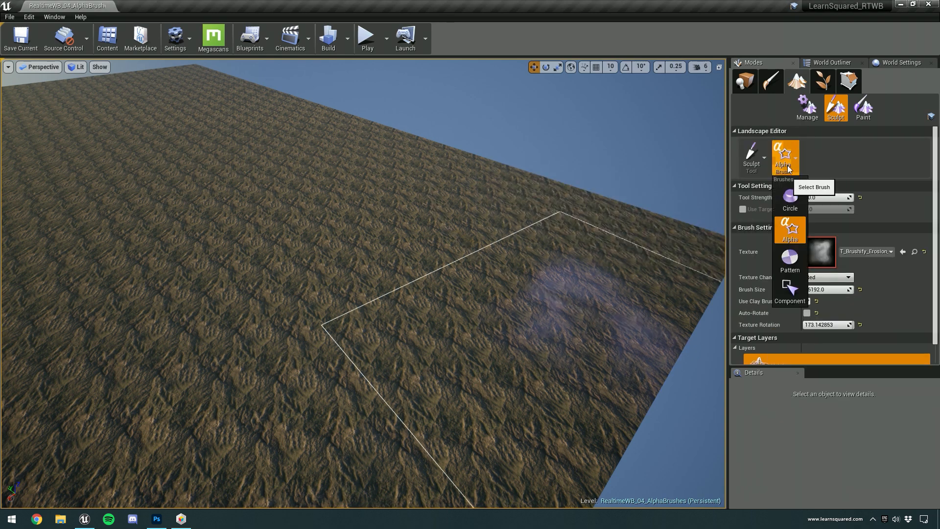
pyautogui.click(790, 203)
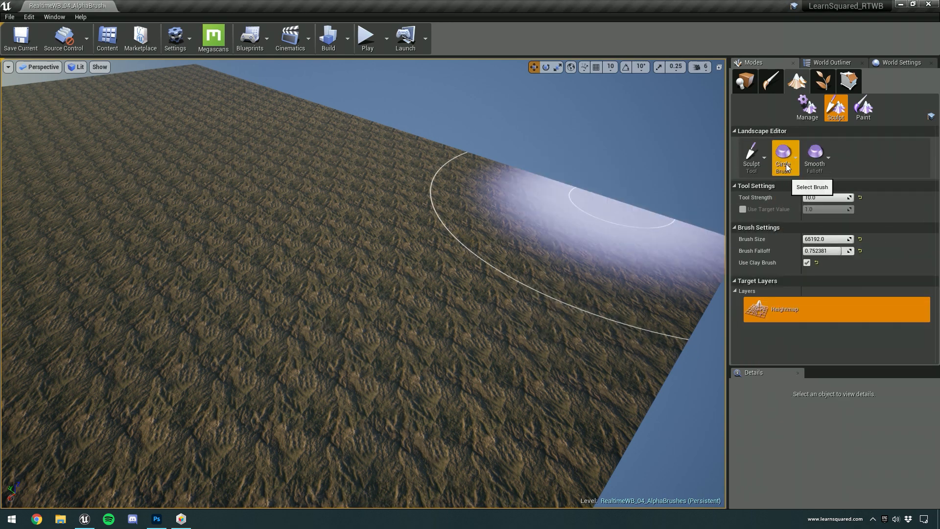
pyautogui.click(785, 157)
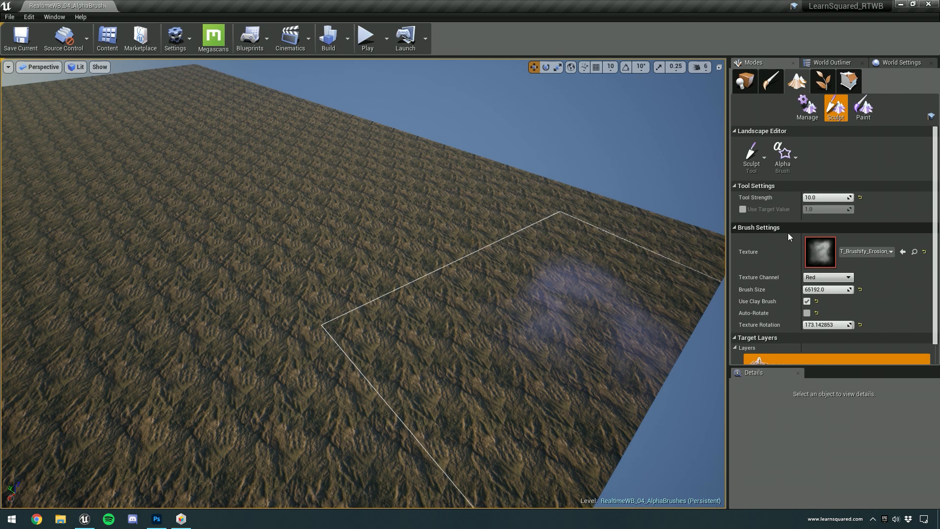
pyautogui.moveTo(908, 252)
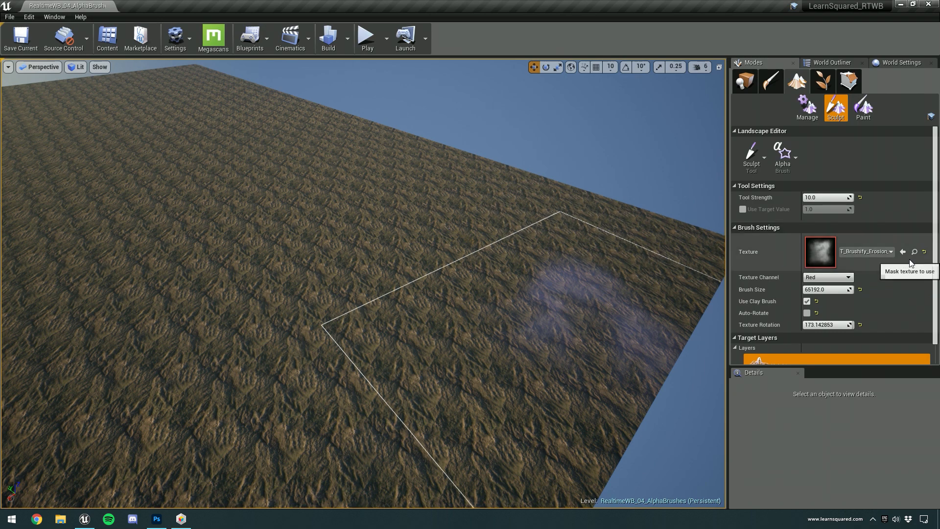
pyautogui.click(913, 251)
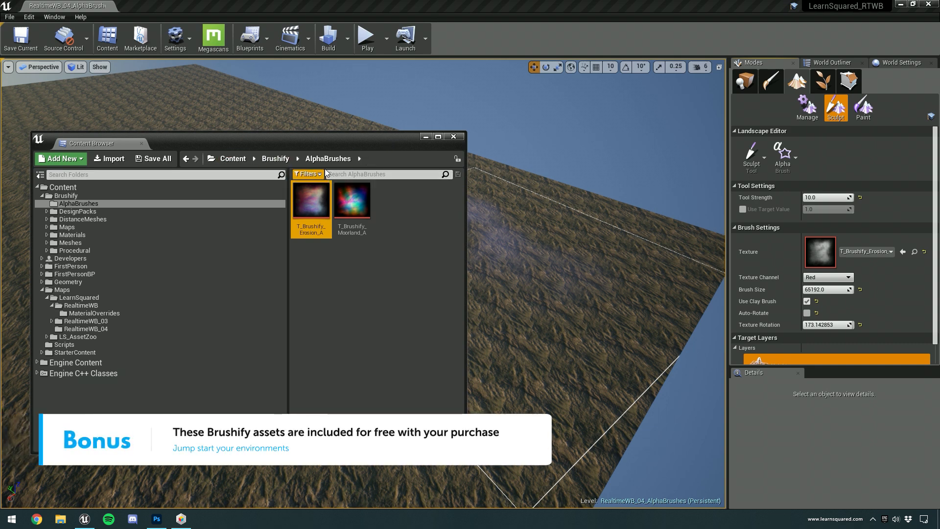
pyautogui.moveTo(329, 207)
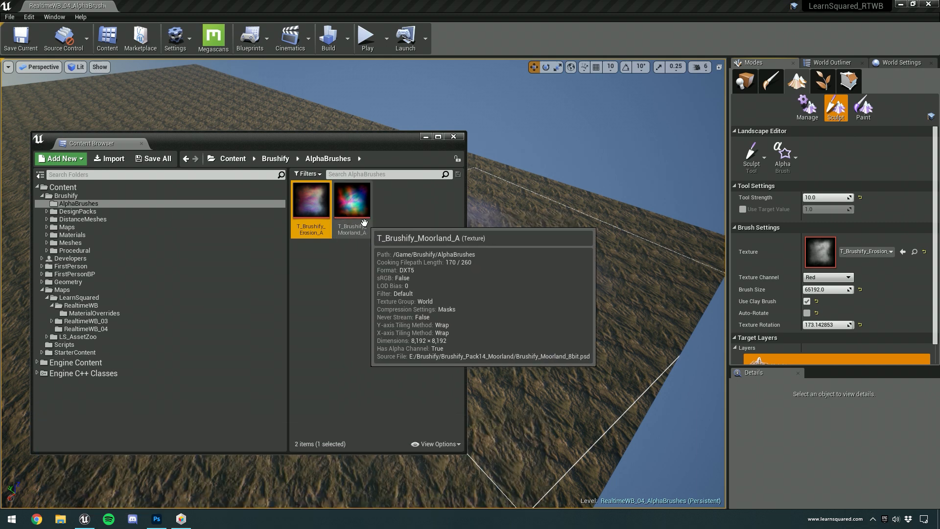
pyautogui.moveTo(380, 235)
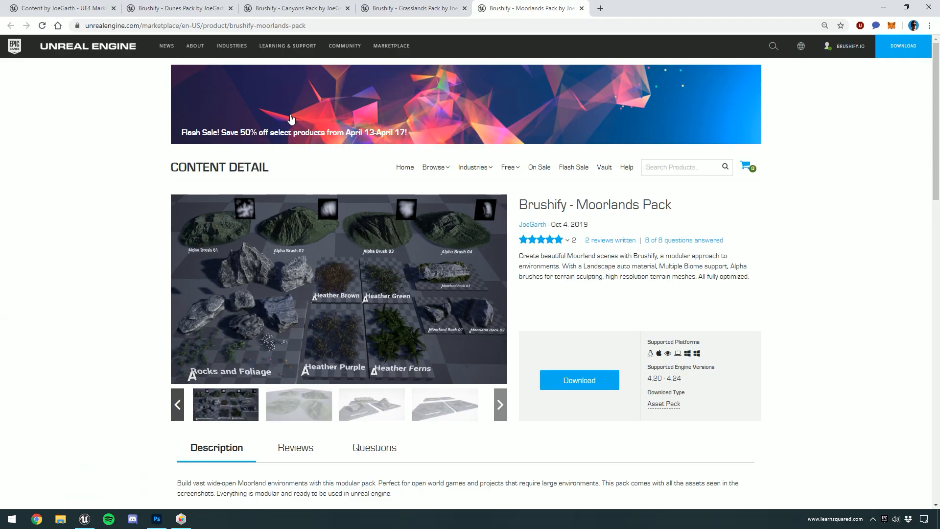
# Open the creator's listing of Brushify packs and scroll through it.
pyautogui.click(532, 224)
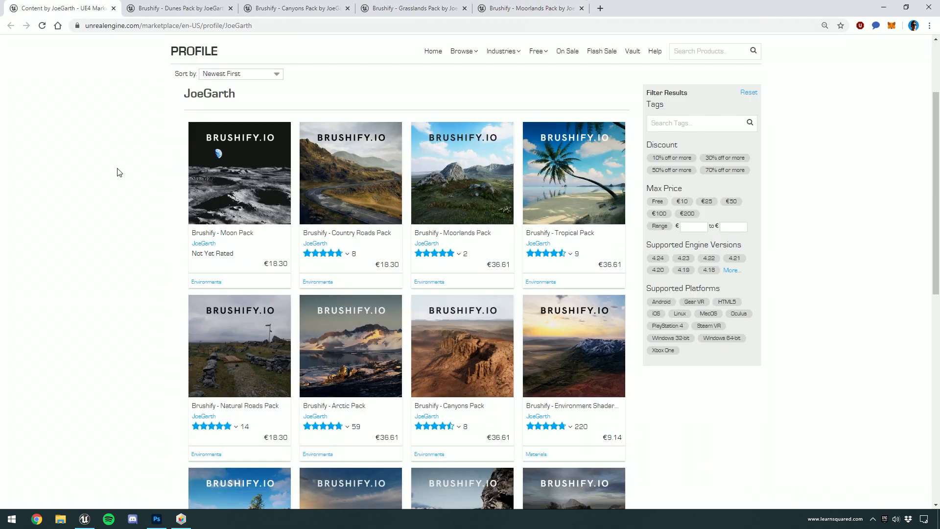
pyautogui.moveTo(245, 199)
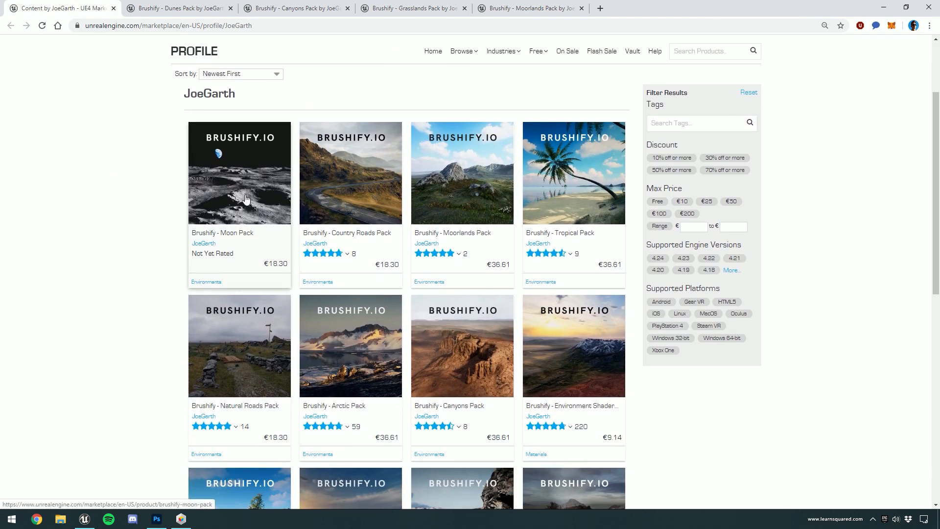
pyautogui.scroll(3)
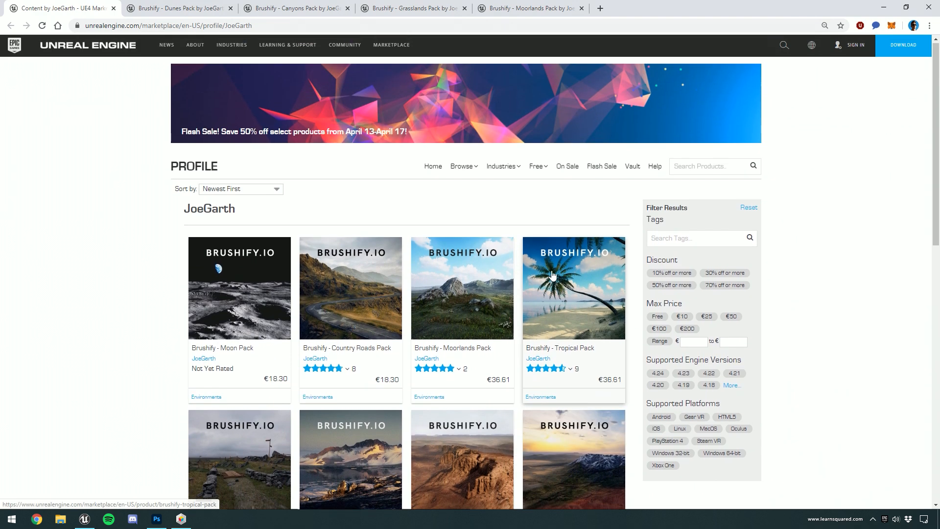
pyautogui.scroll(-3)
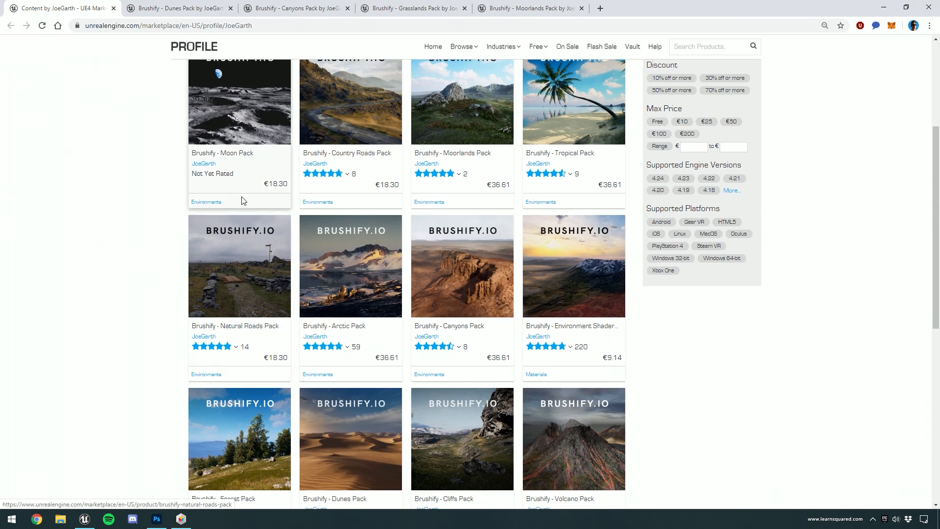
pyautogui.moveTo(180, 8)
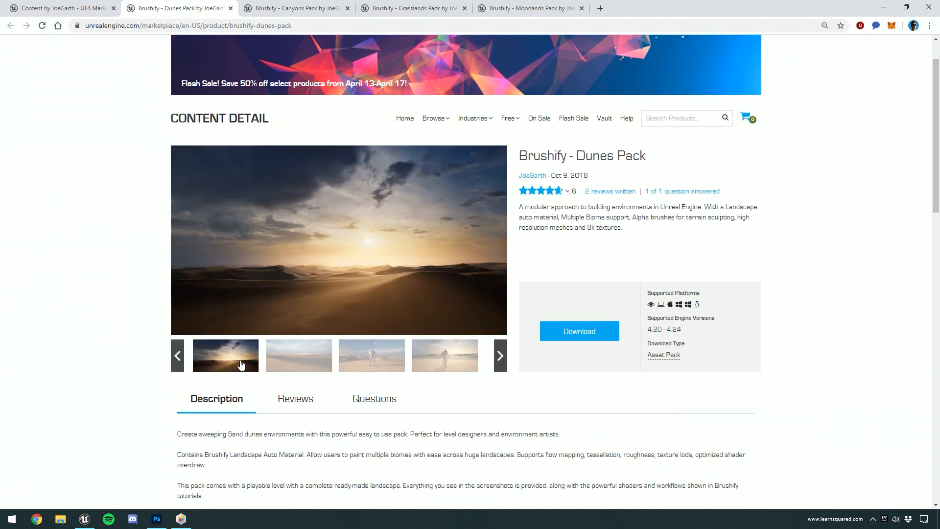
# Browse the Dunes Pack gallery, viewing the dune pieces image full screen.
pyautogui.click(371, 355)
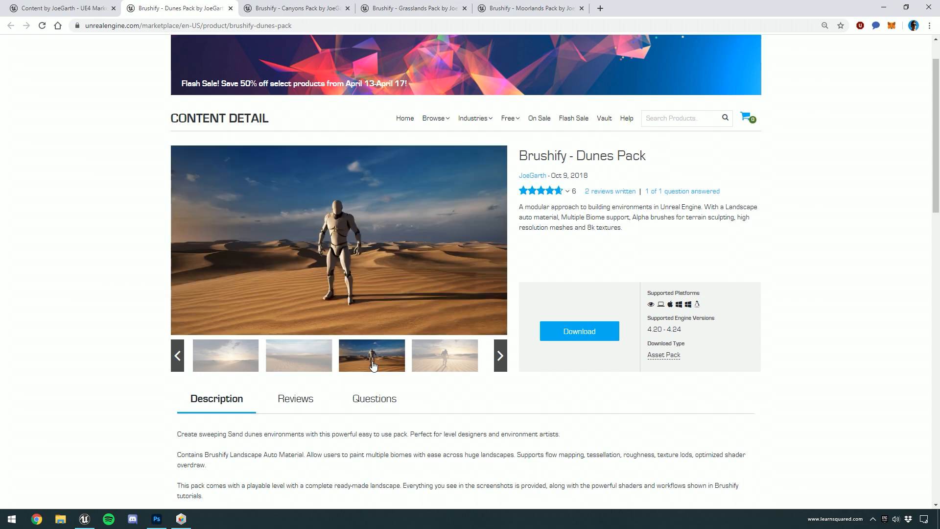
pyautogui.click(446, 355)
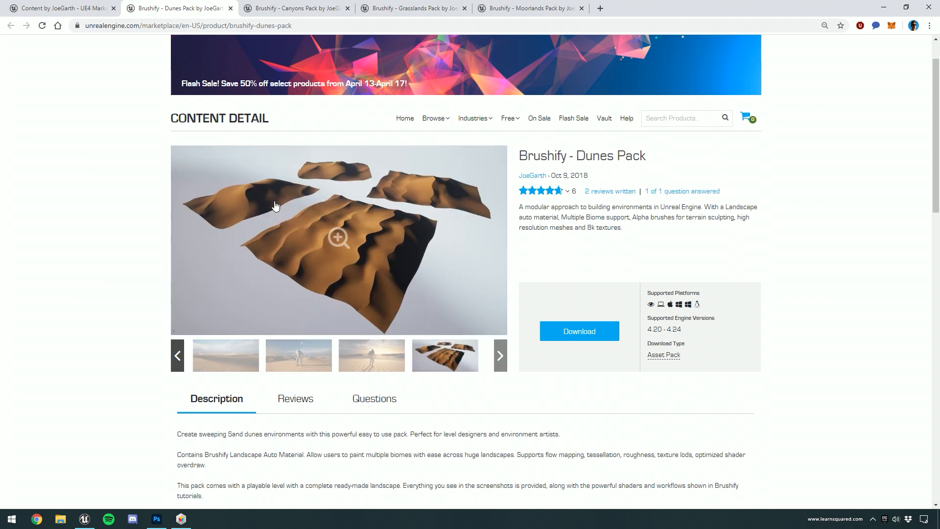
pyautogui.click(338, 238)
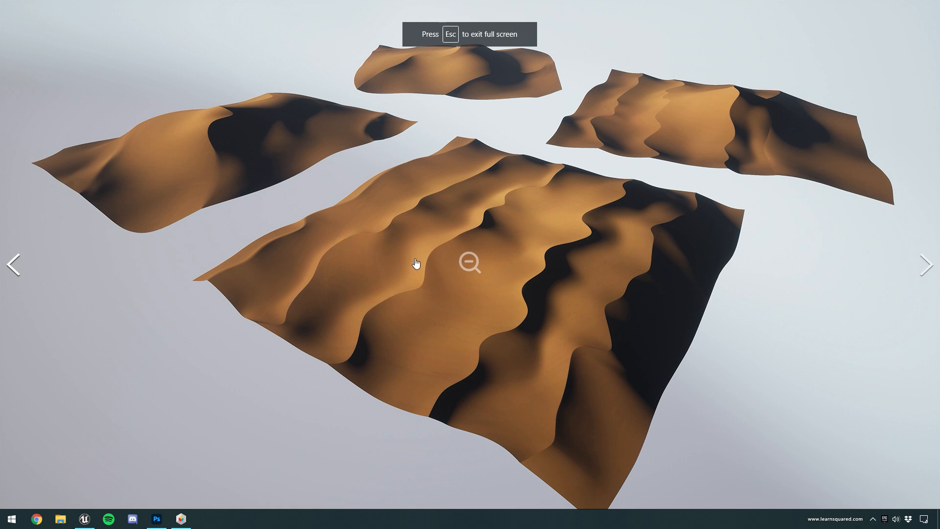
pyautogui.moveTo(491, 267)
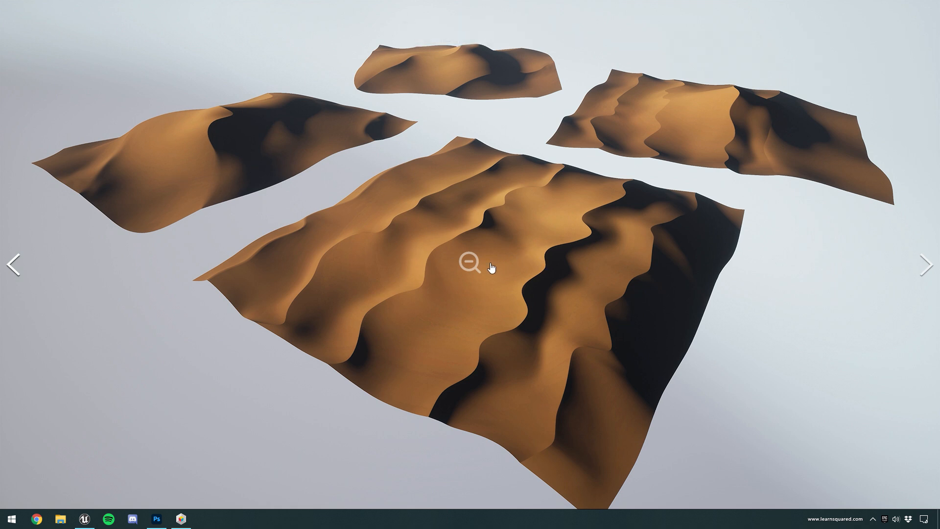
pyautogui.click(471, 263)
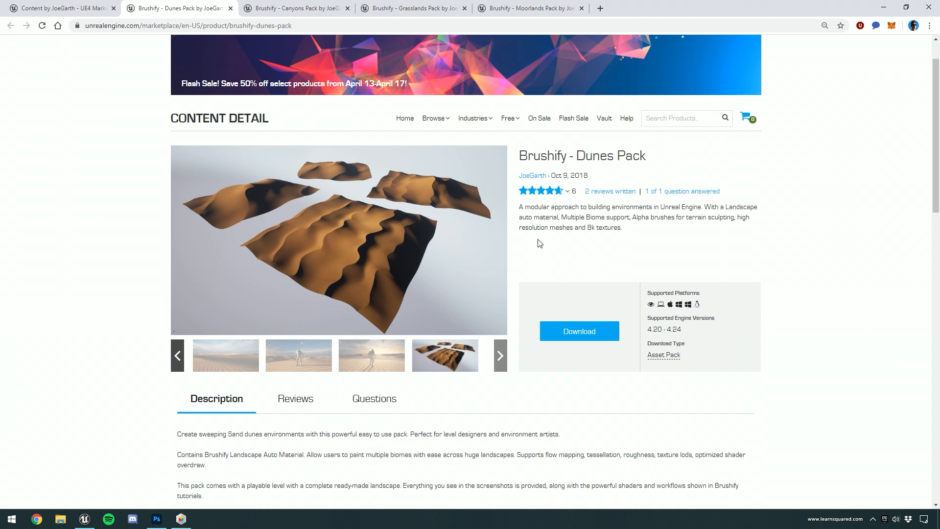
pyautogui.scroll(-3)
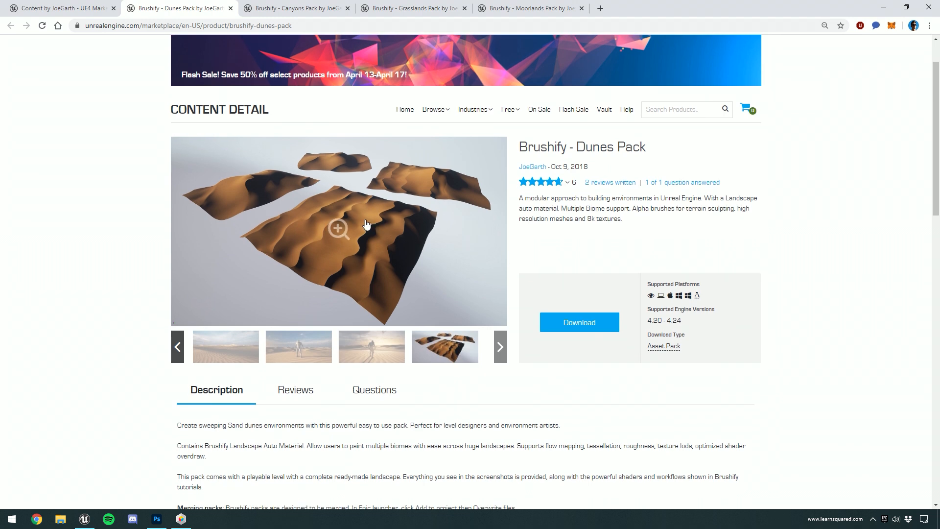
# View the Moorlands gallery full screen, then return to the project's AlphaBrushes folder.
pyautogui.click(338, 232)
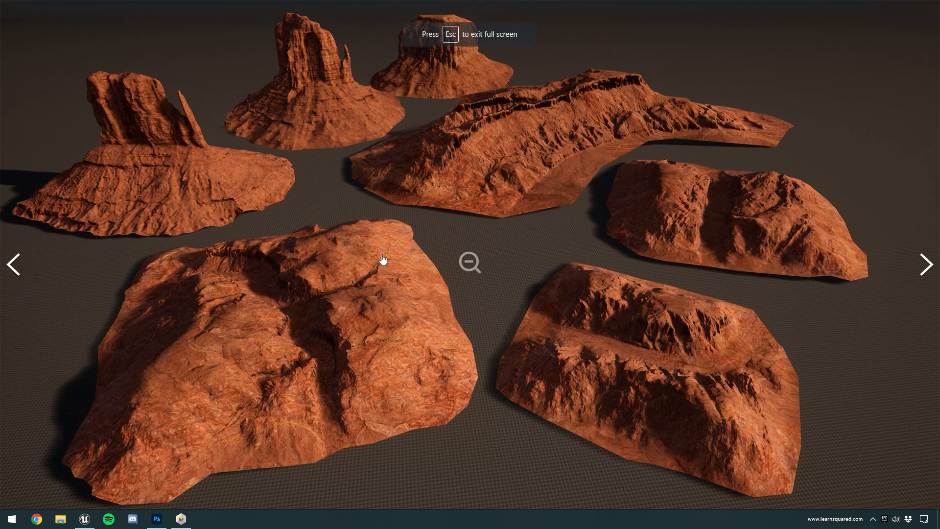
pyautogui.moveTo(694, 334)
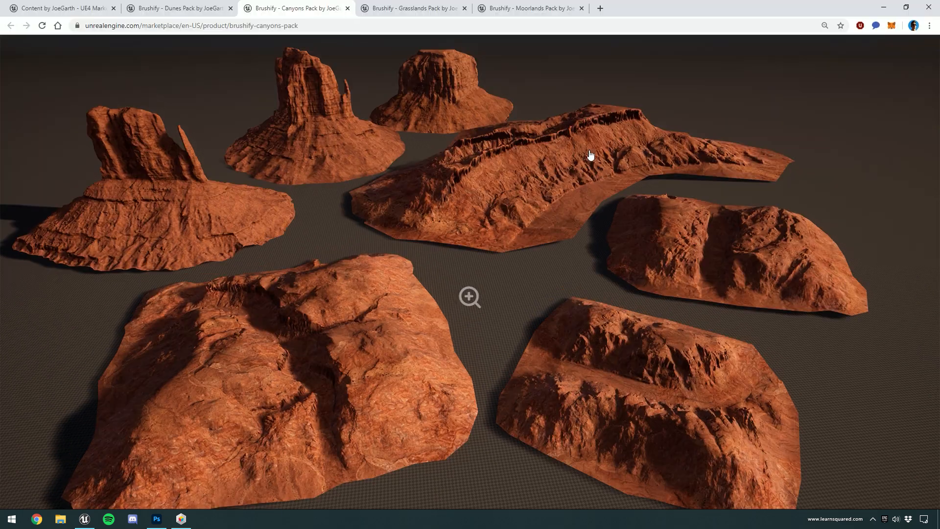
pyautogui.click(469, 297)
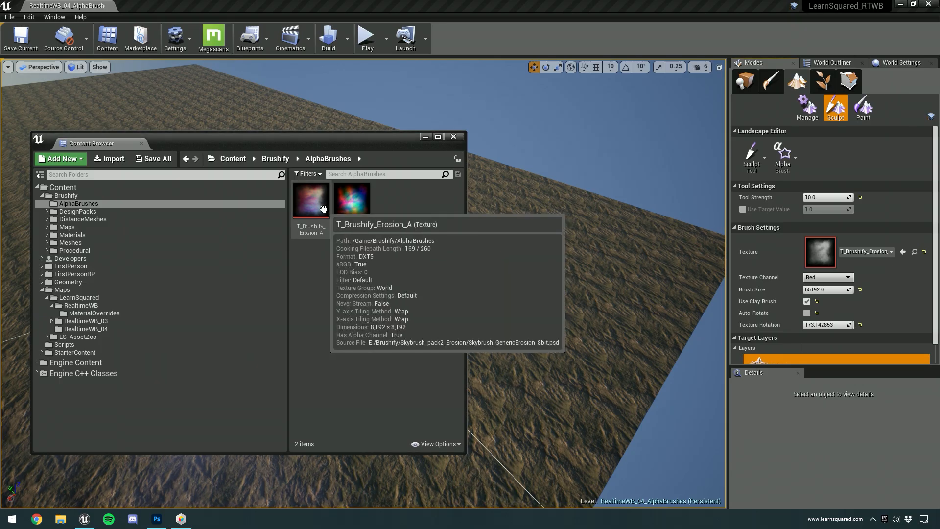
pyautogui.click(352, 198)
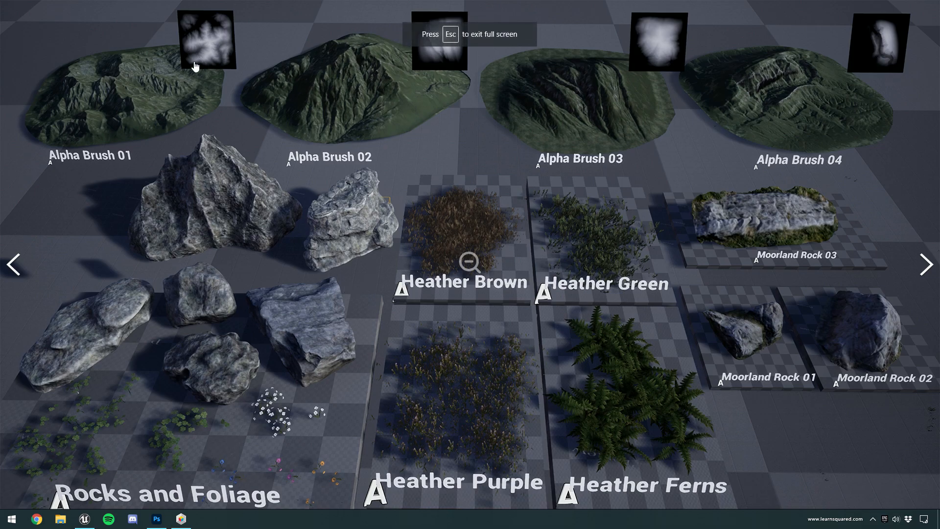
pyautogui.moveTo(124, 94)
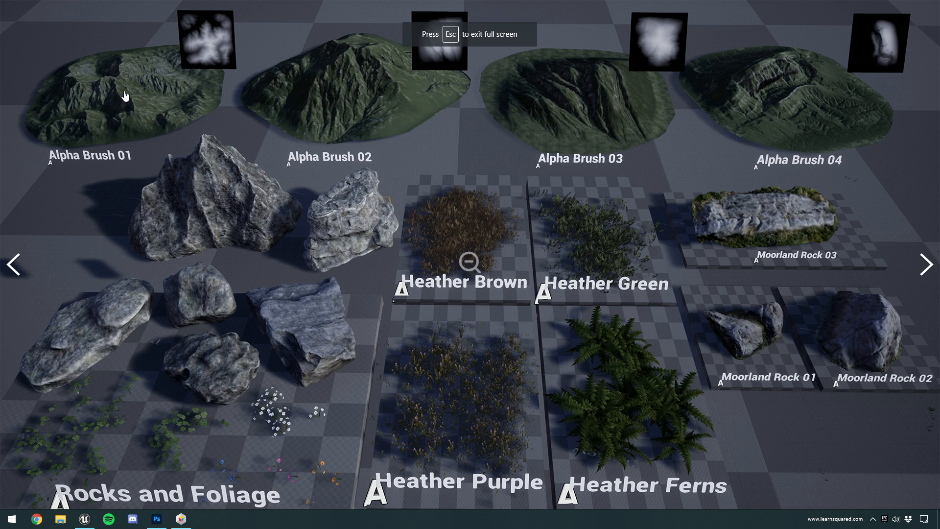
pyautogui.moveTo(380, 93)
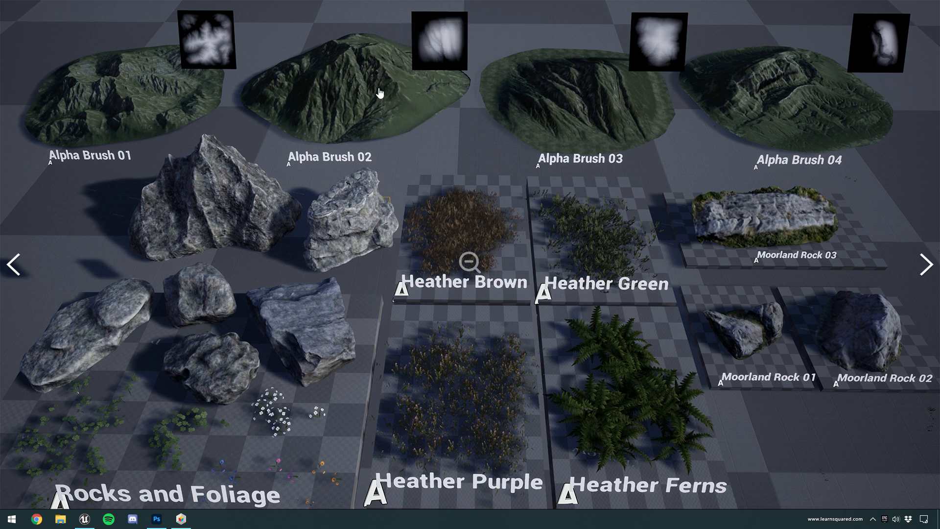
pyautogui.moveTo(796, 116)
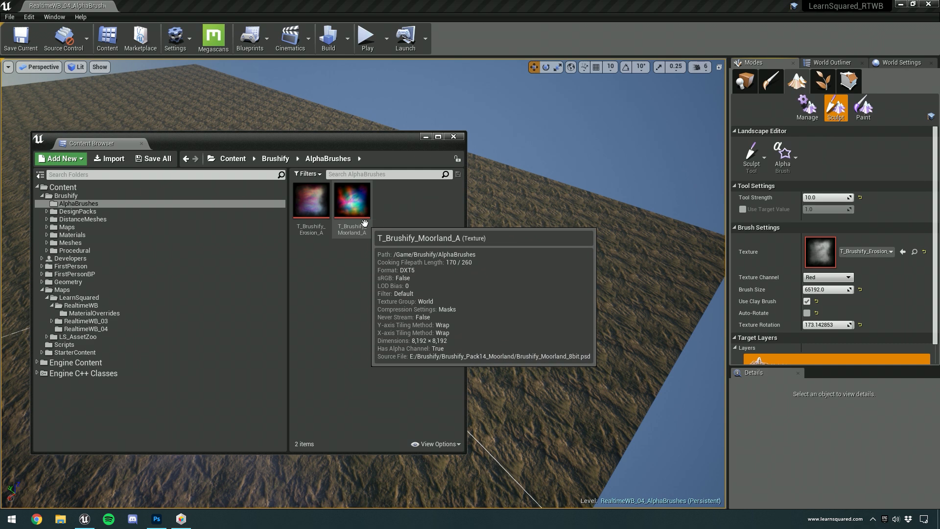
# Open T_Brushify_Moorland_A and preview only its red channel as a greyscale mask.
pyautogui.doubleClick(351, 200)
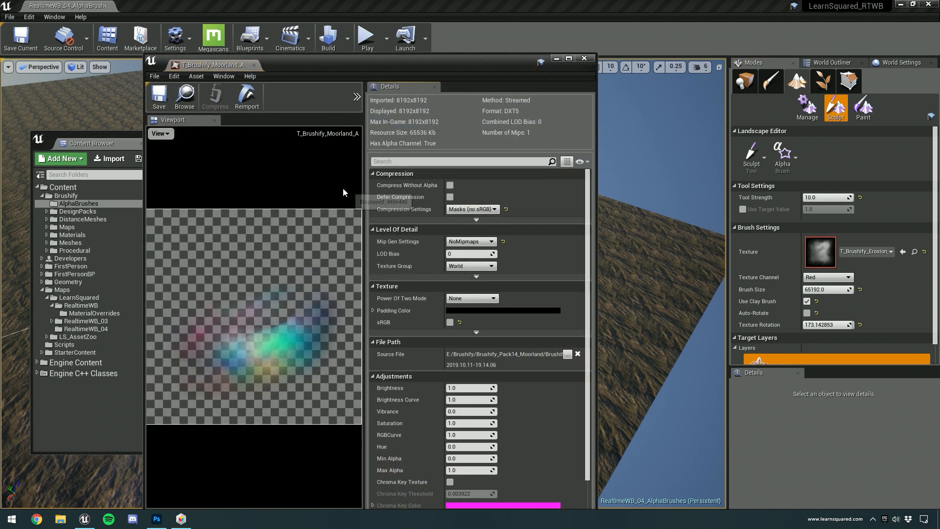
pyautogui.click(158, 133)
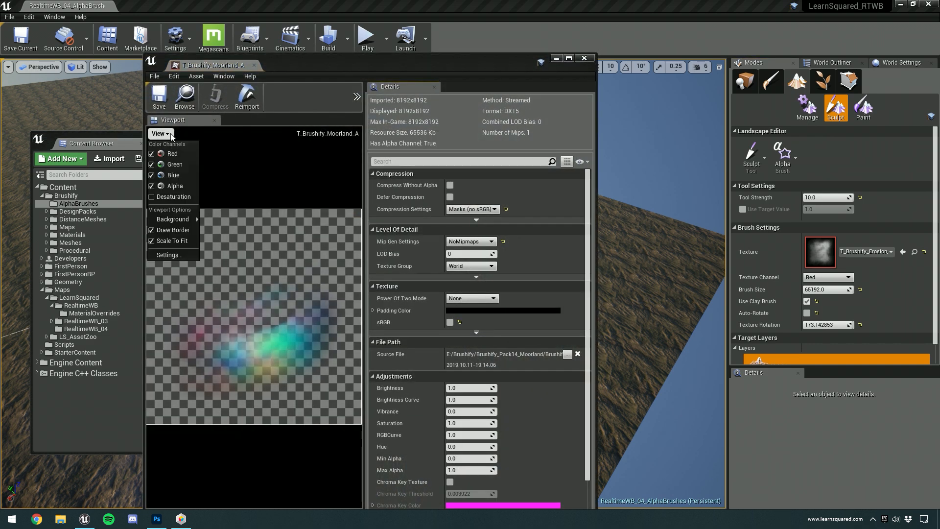
pyautogui.moveTo(173, 154)
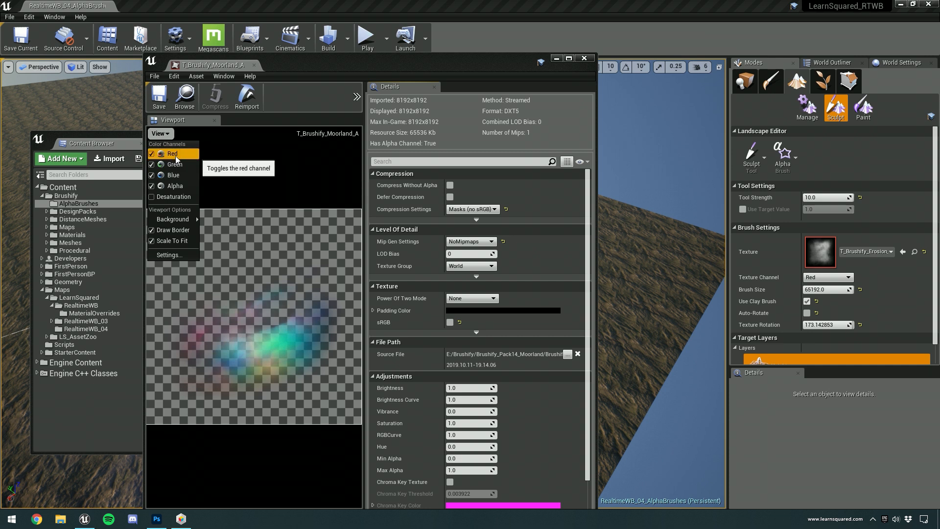
pyautogui.click(152, 186)
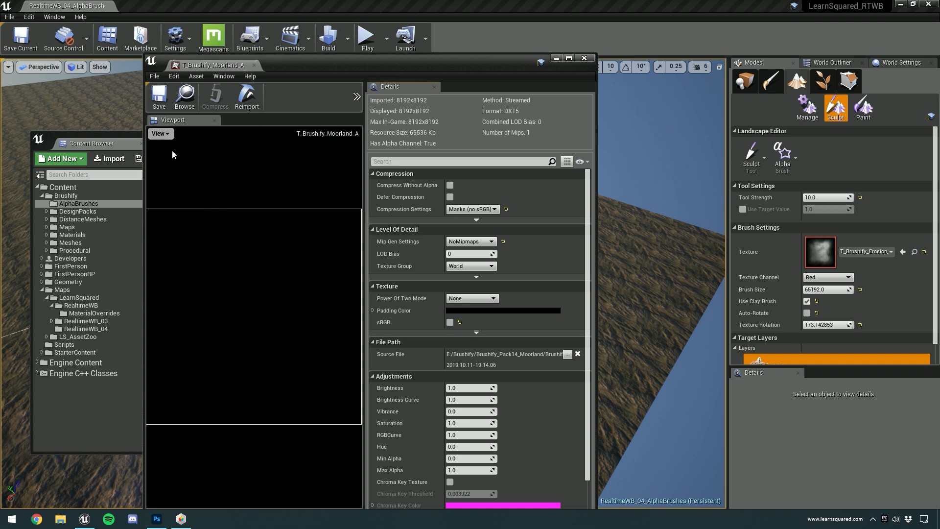
pyautogui.click(160, 134)
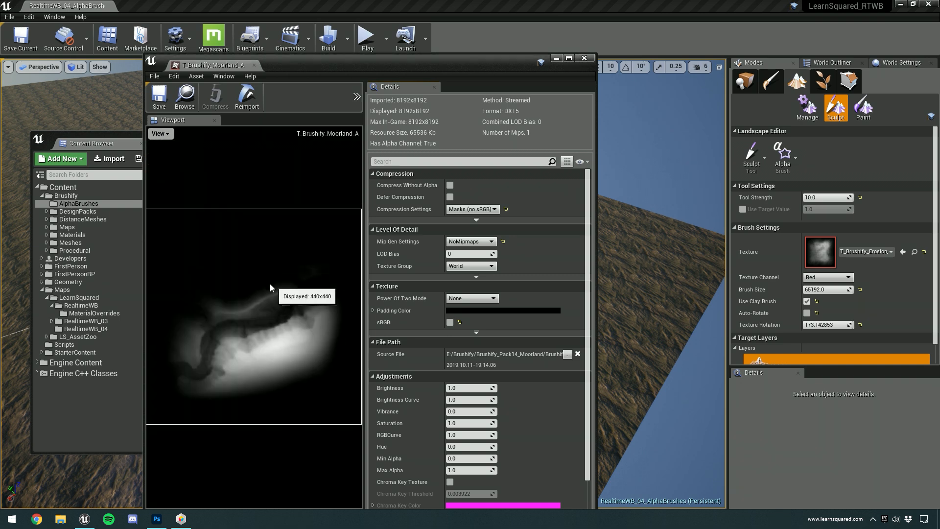
pyautogui.moveTo(254, 65)
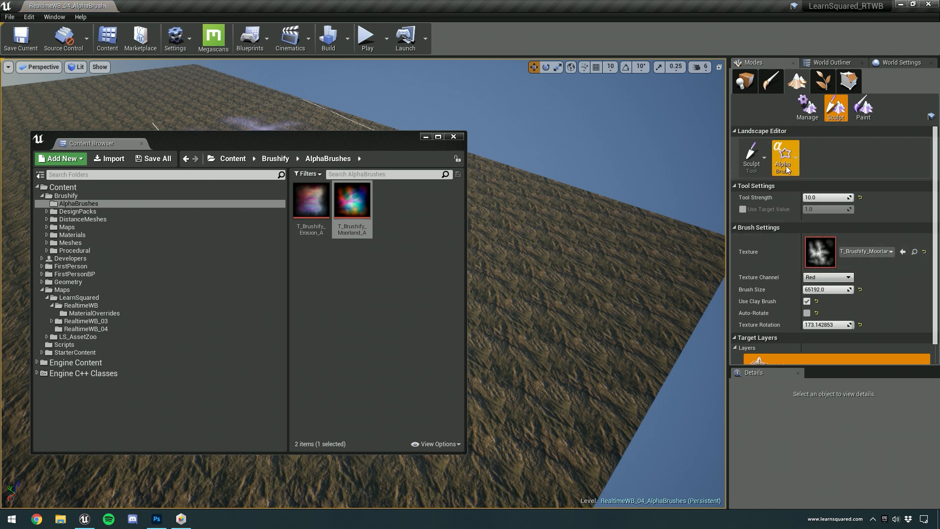
# Reset tool strength to 0.3 and texture rotation to 0, and turn off clay brush.
pyautogui.click(454, 136)
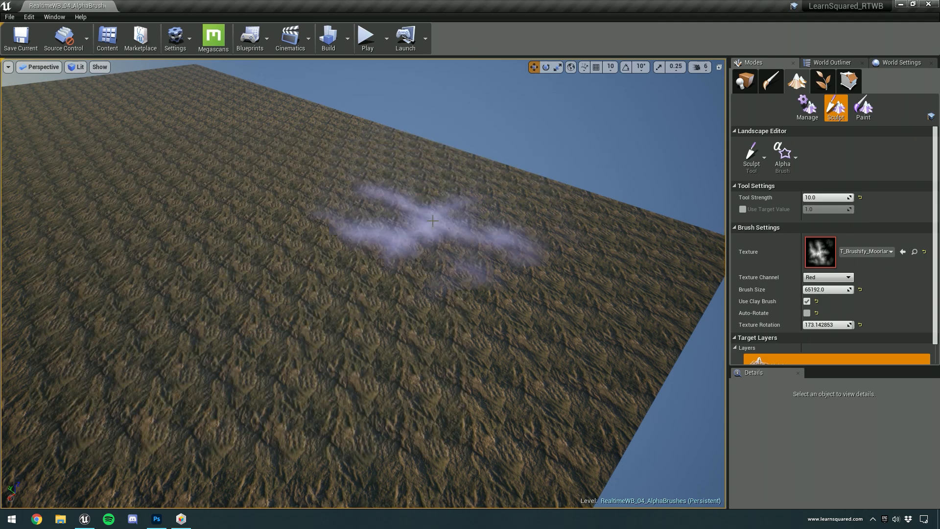
pyautogui.moveTo(286, 244)
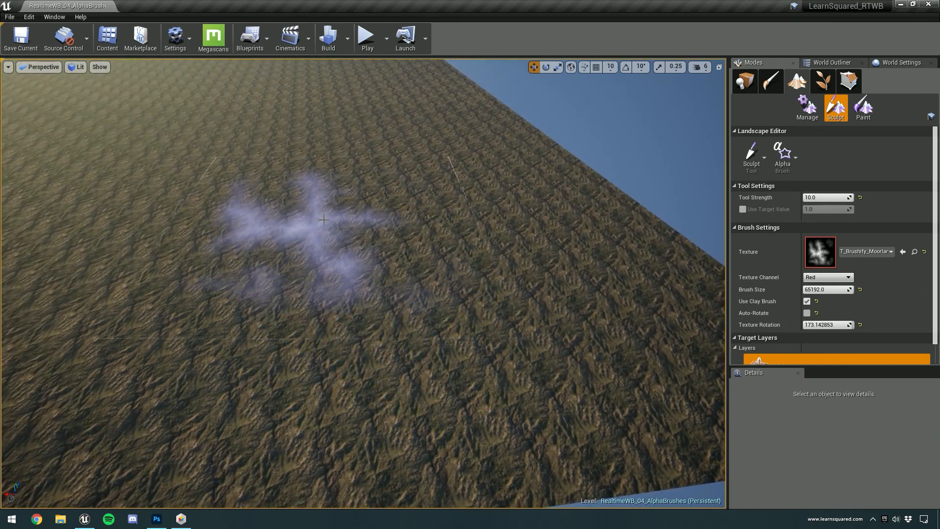
pyautogui.moveTo(860, 197)
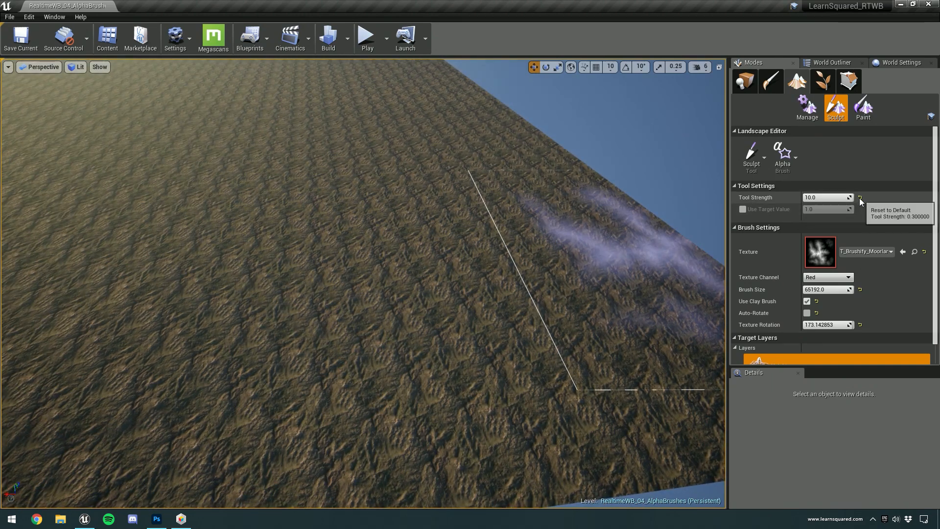
pyautogui.click(858, 198)
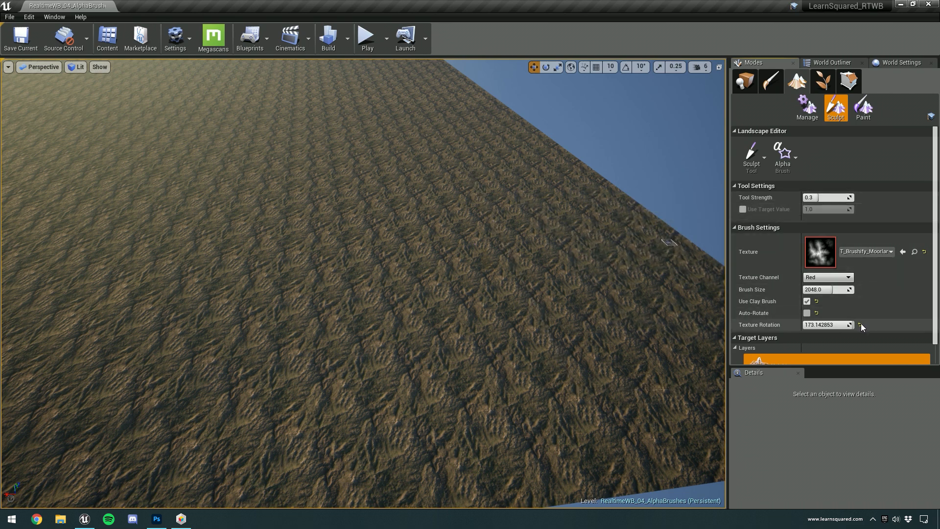
pyautogui.click(860, 325)
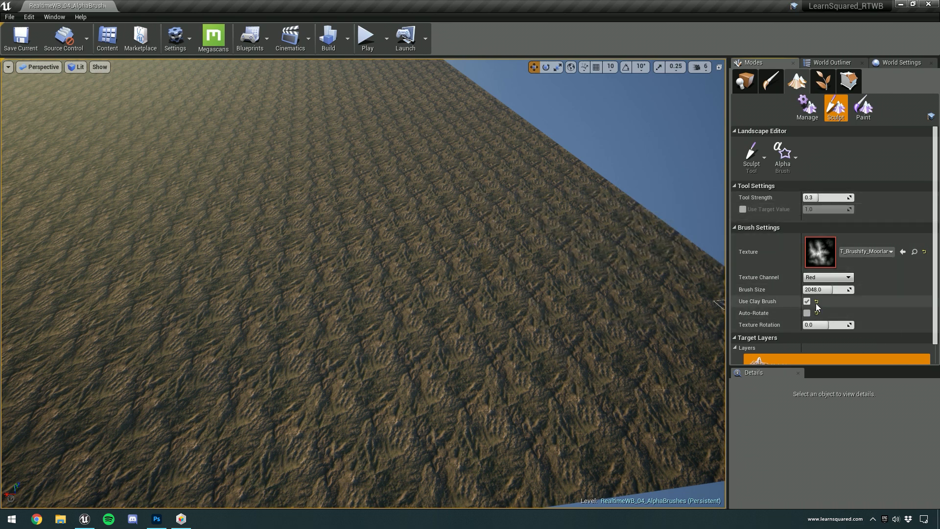
pyautogui.click(807, 301)
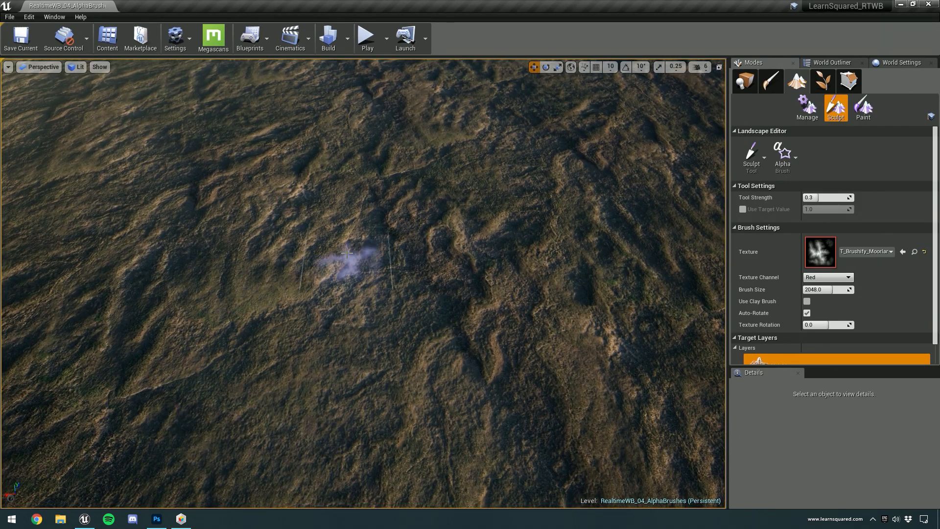
pyautogui.moveTo(231, 399)
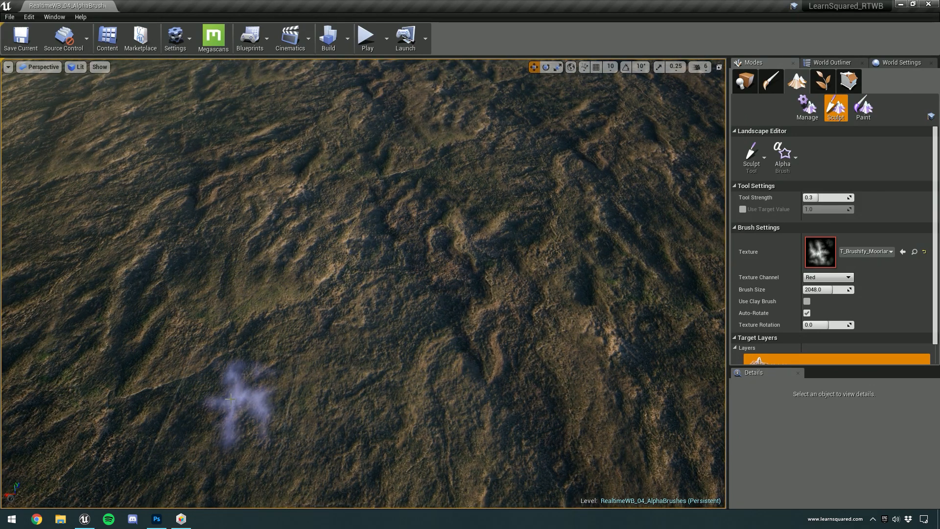
pyautogui.moveTo(408, 285)
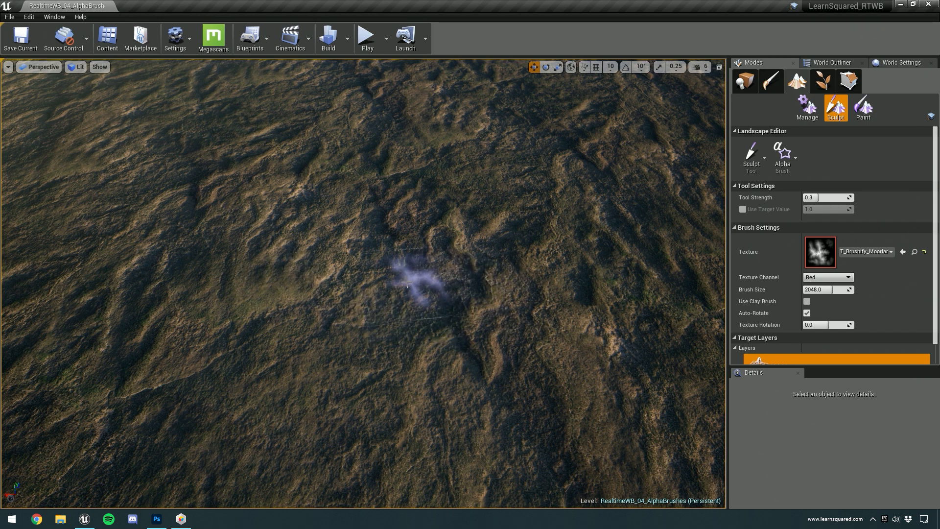
pyautogui.moveTo(285, 363)
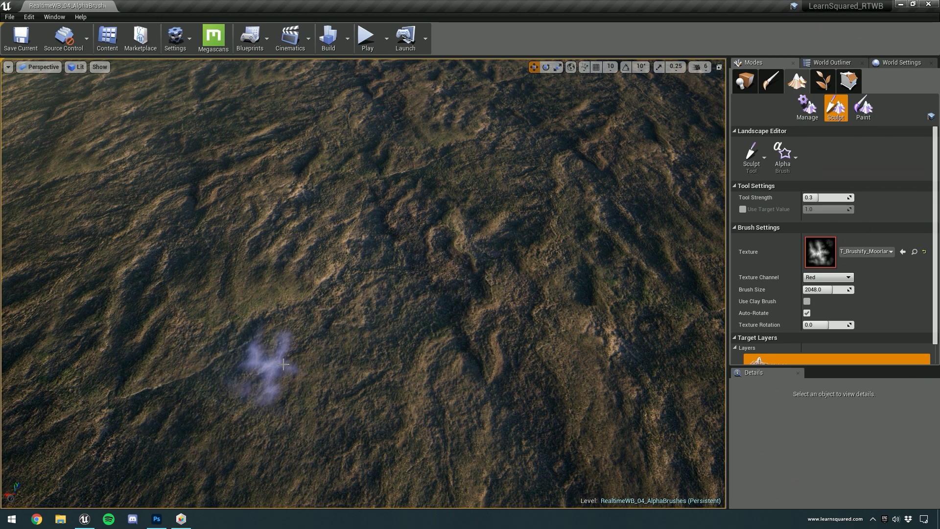
pyautogui.moveTo(411, 285)
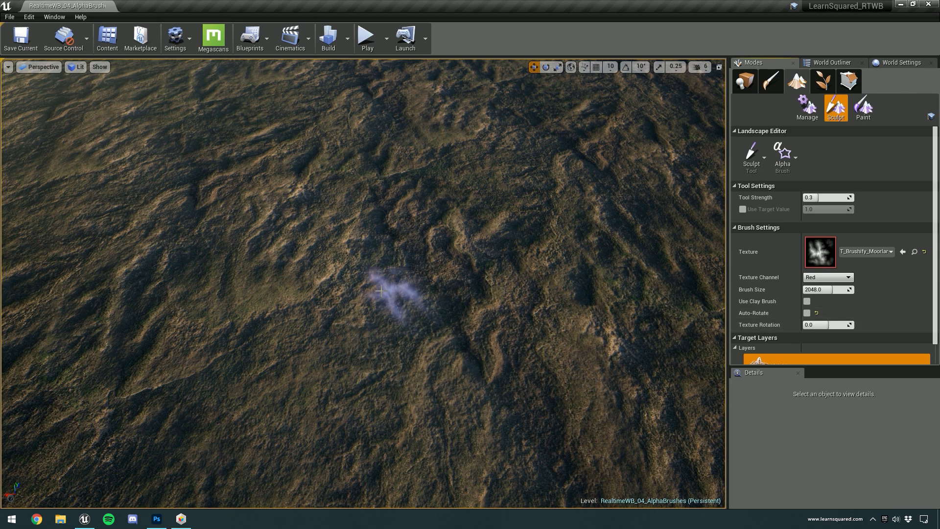
pyautogui.moveTo(323, 350)
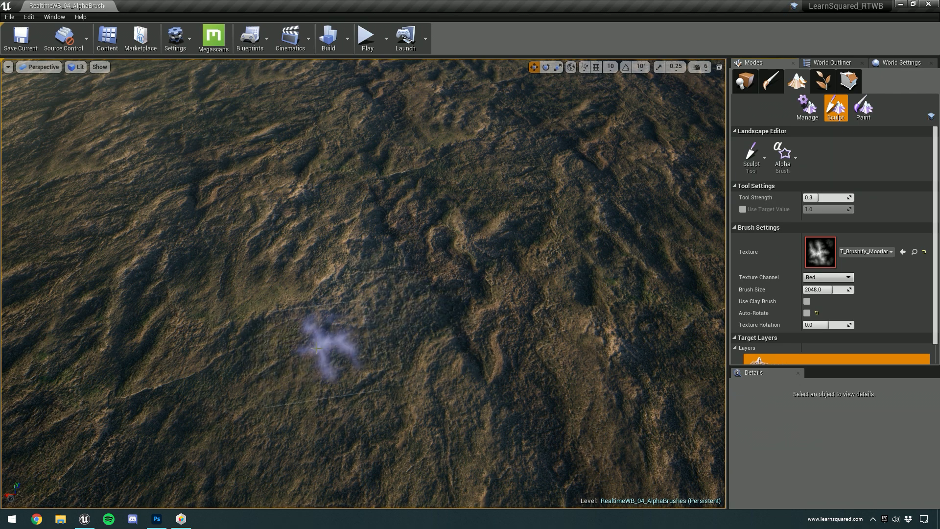
pyautogui.moveTo(243, 283)
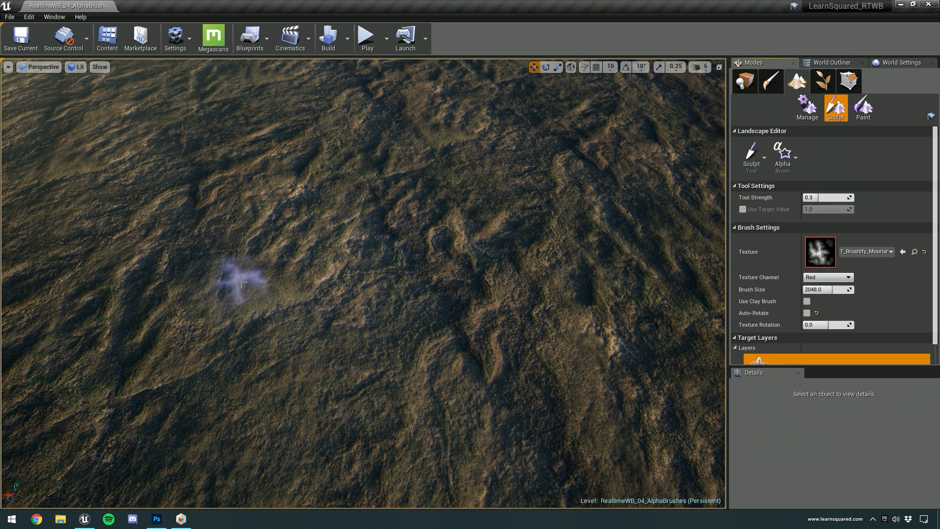
pyautogui.moveTo(363, 282)
pyautogui.write('65536')
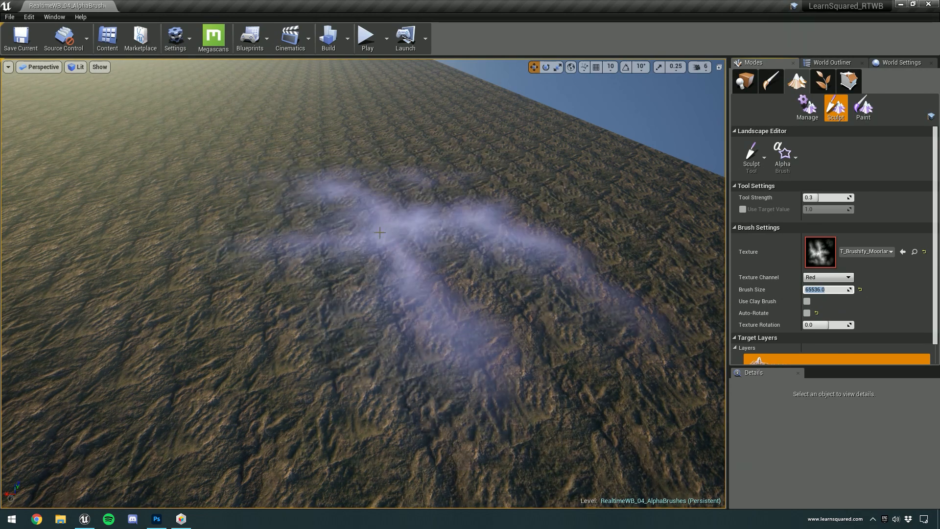
pyautogui.moveTo(828, 289)
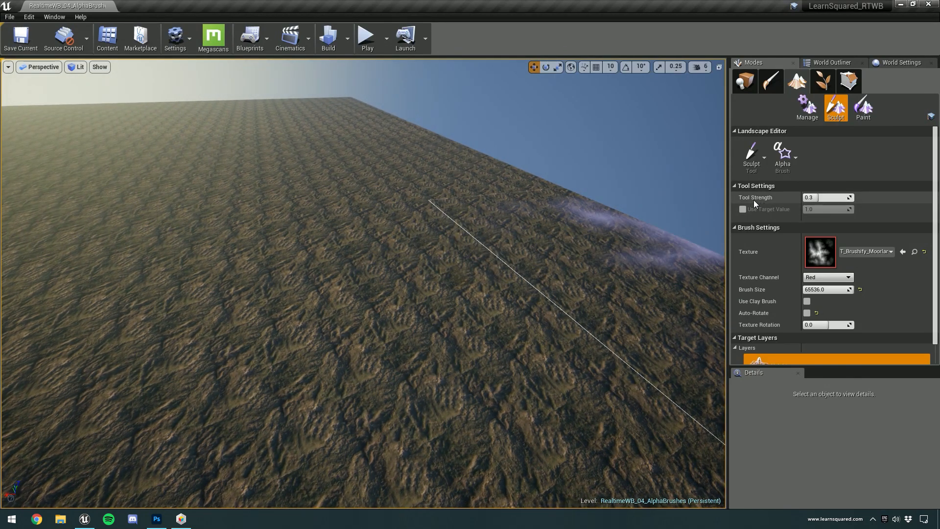
pyautogui.moveTo(822, 197)
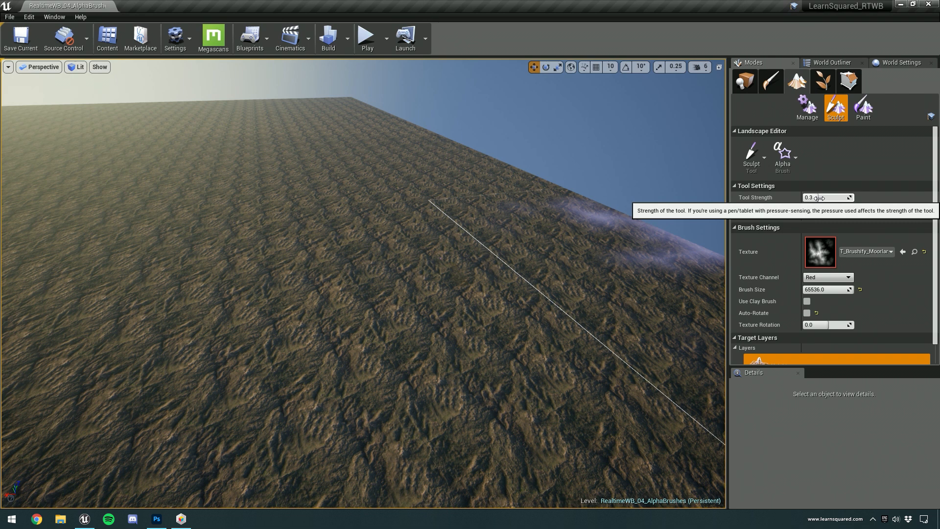
# Switch from Landscape sculpting to Place mode to show the basic actors list.
pyautogui.click(824, 197)
pyautogui.write('6')
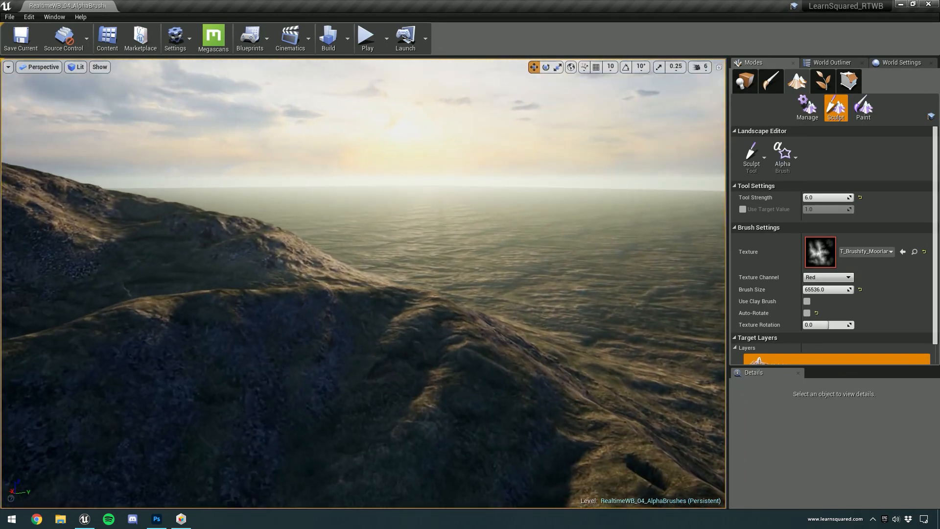
pyautogui.click(744, 81)
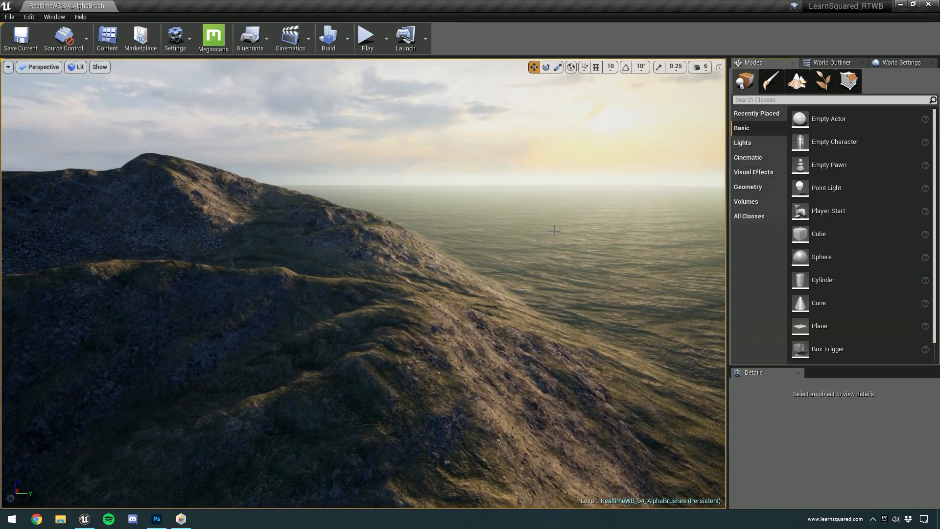
pyautogui.click(697, 67)
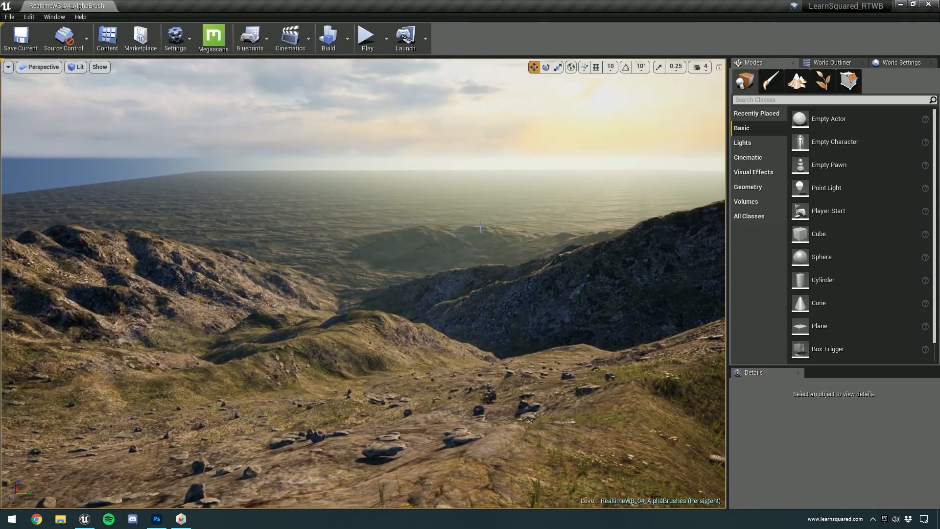
pyautogui.click(697, 67)
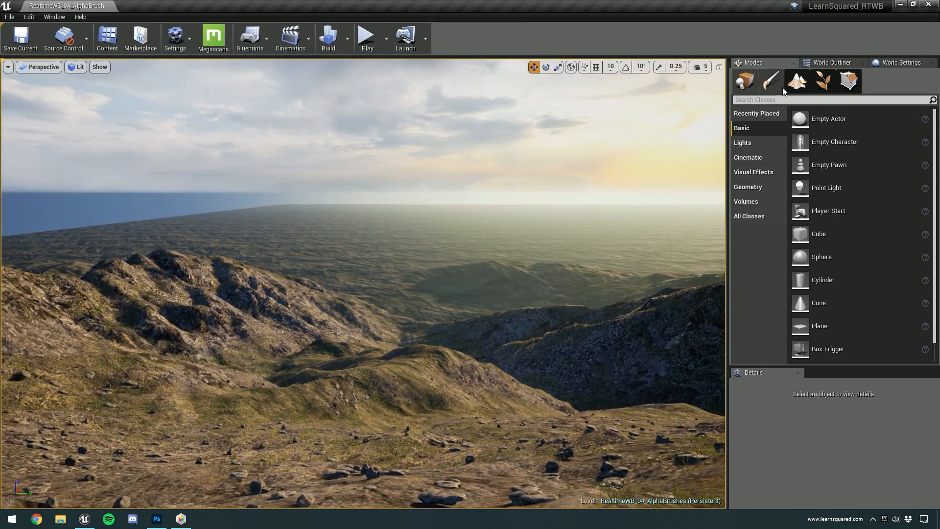
# Resume landscape sculpting, undo a test stroke, rotate the alpha brush to about -89°, and toggle clay brush.
pyautogui.click(771, 81)
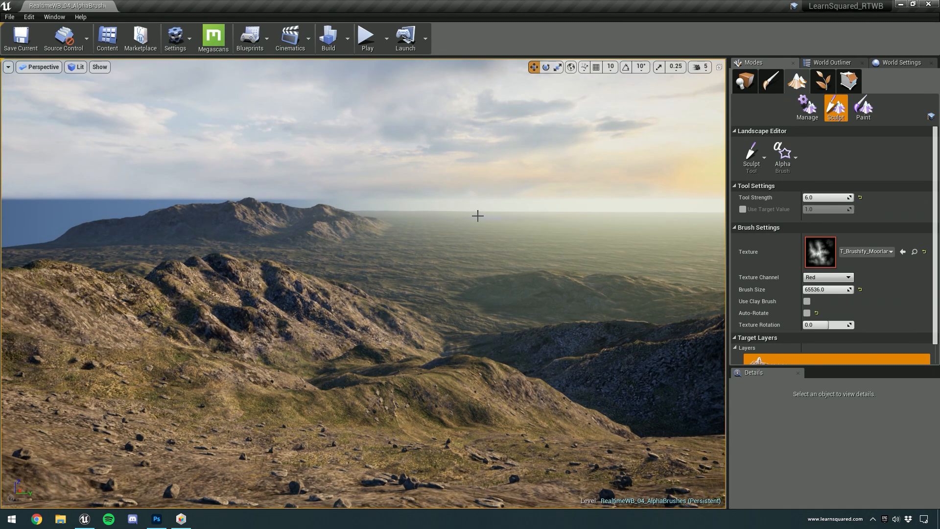
pyautogui.press('ctrl+z')
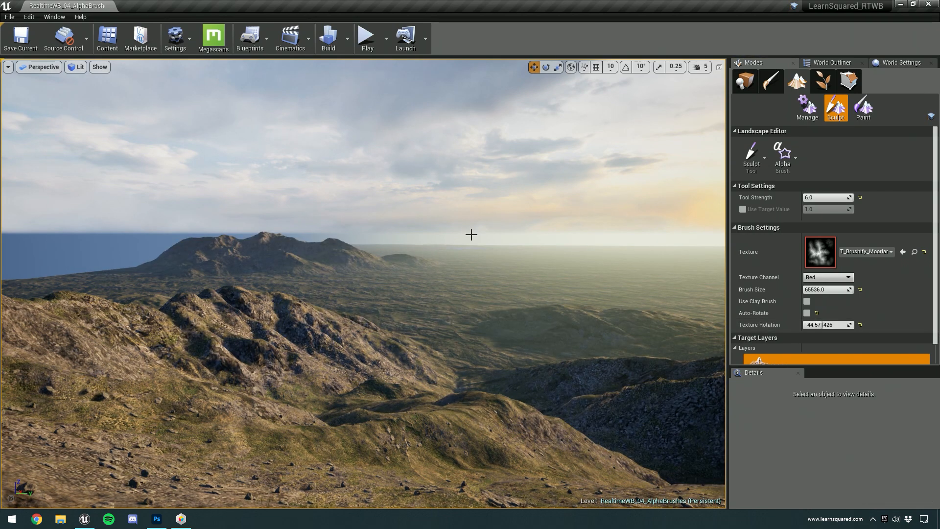
pyautogui.click(322, 264)
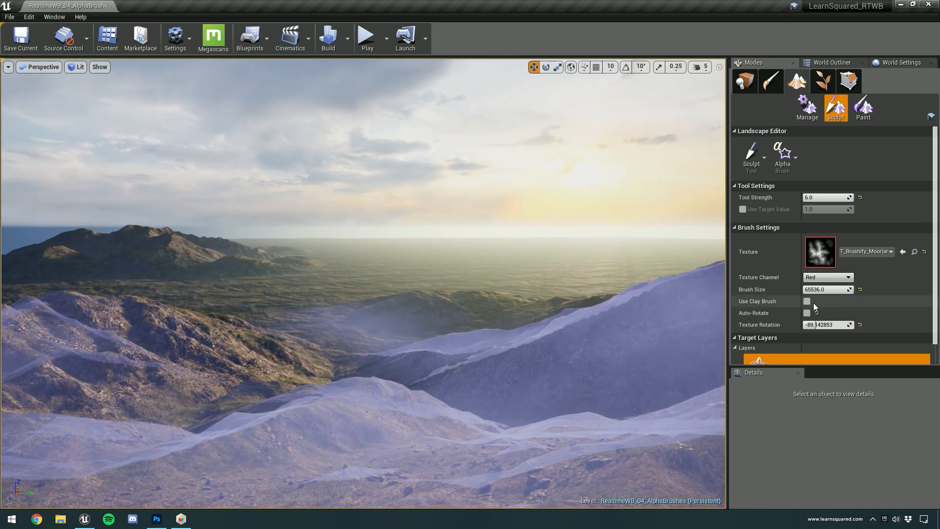
pyautogui.moveTo(807, 301)
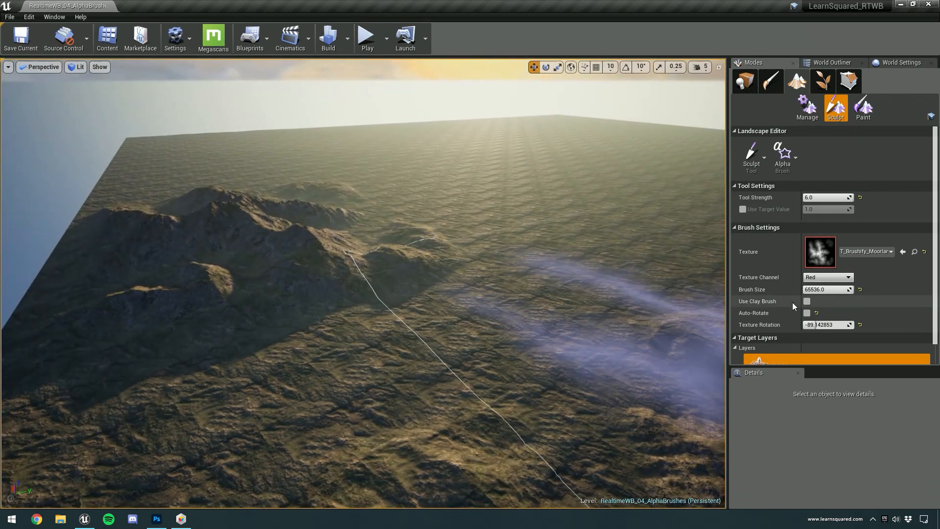
pyautogui.moveTo(847, 276)
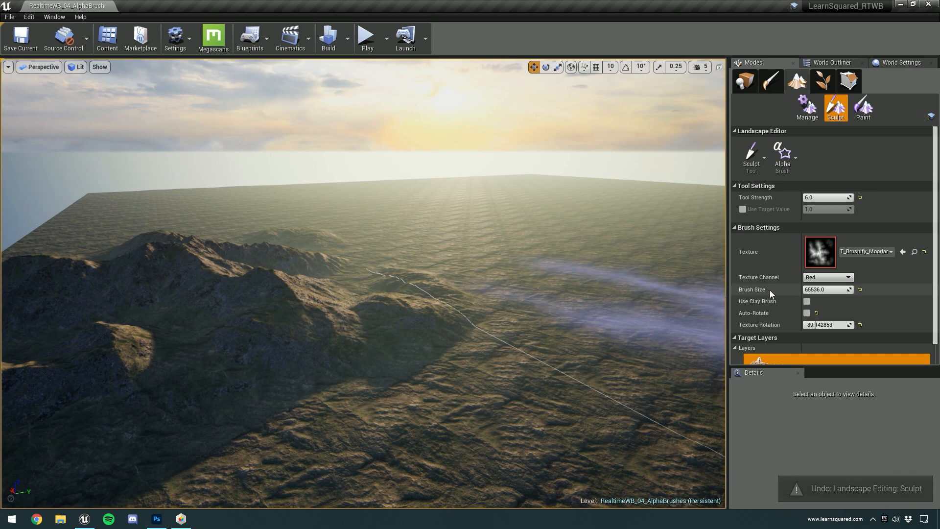
pyautogui.click(807, 301)
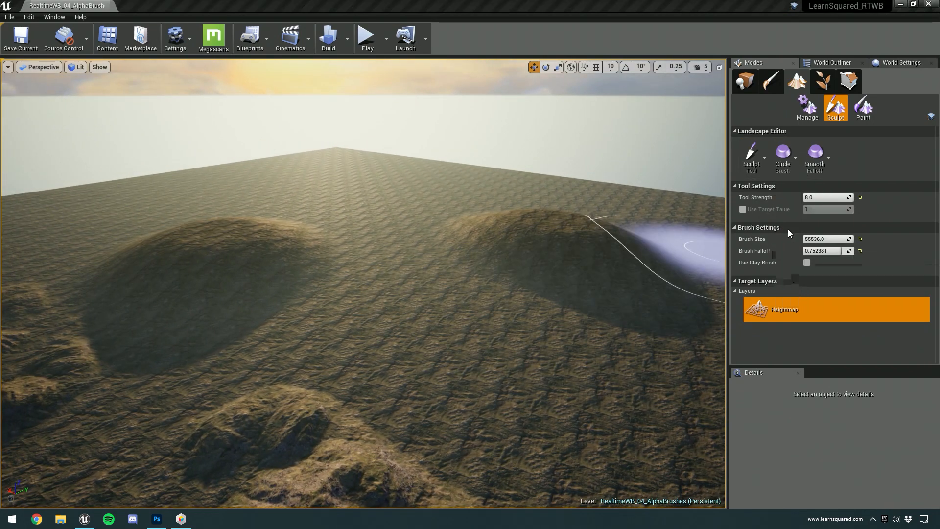
# Switch back to the moorland Alpha brush and enable Use Clay Brush.
pyautogui.click(783, 154)
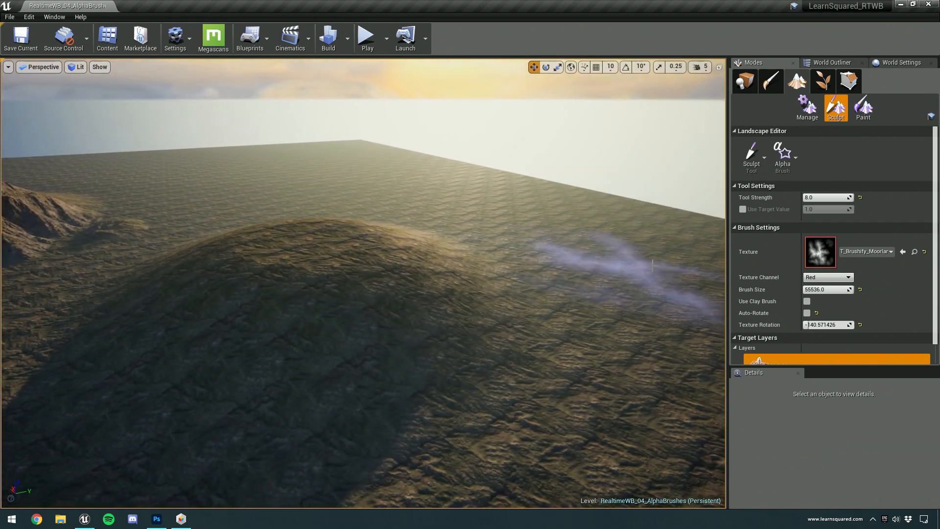
pyautogui.click(806, 301)
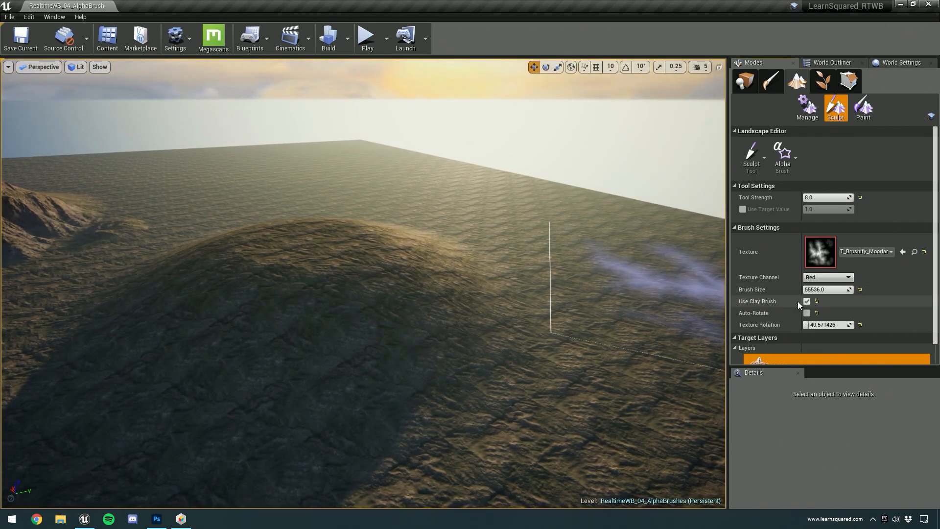
pyautogui.moveTo(462, 280)
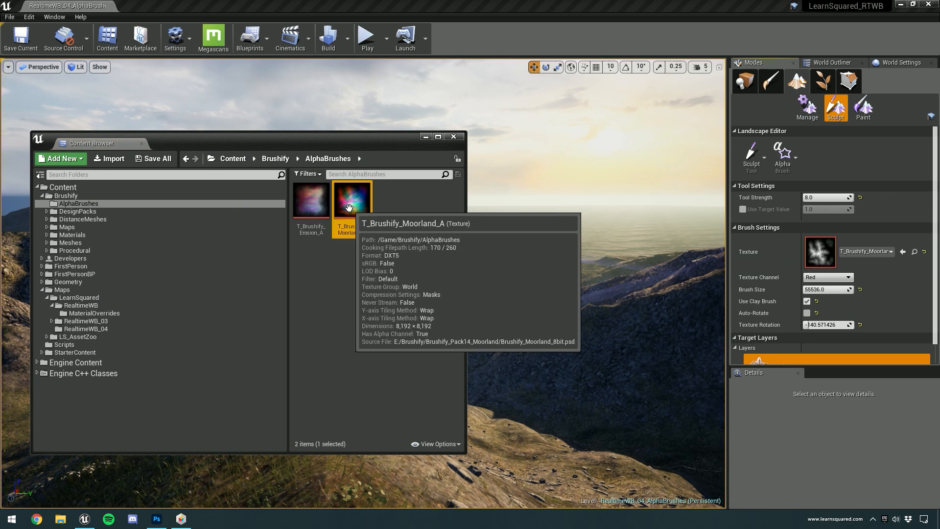
pyautogui.moveTo(360, 209)
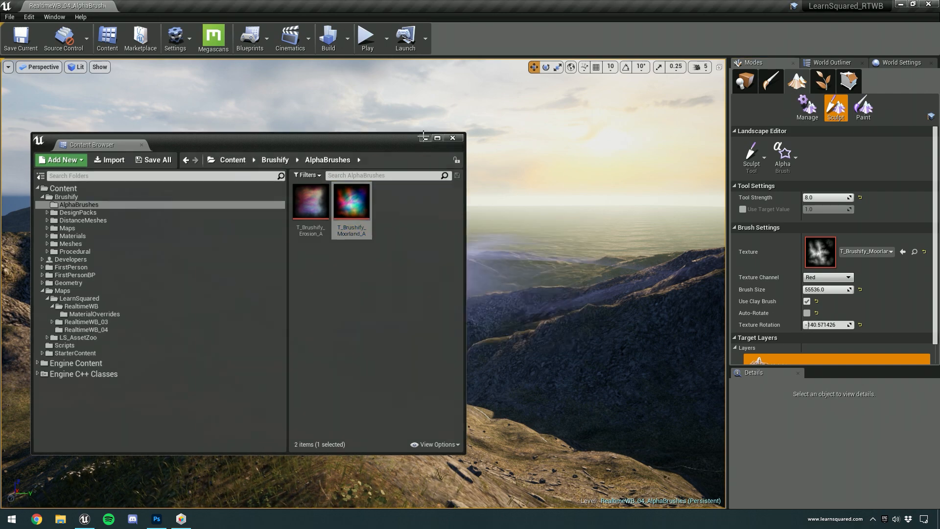
# Close the Content Browser and try the Green, Blue, then Alpha texture channels.
pyautogui.click(452, 138)
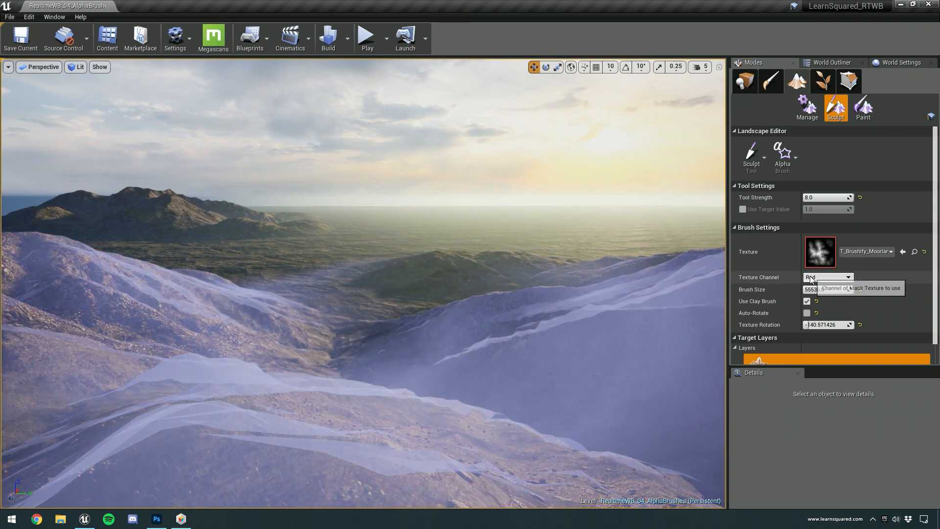
pyautogui.click(827, 276)
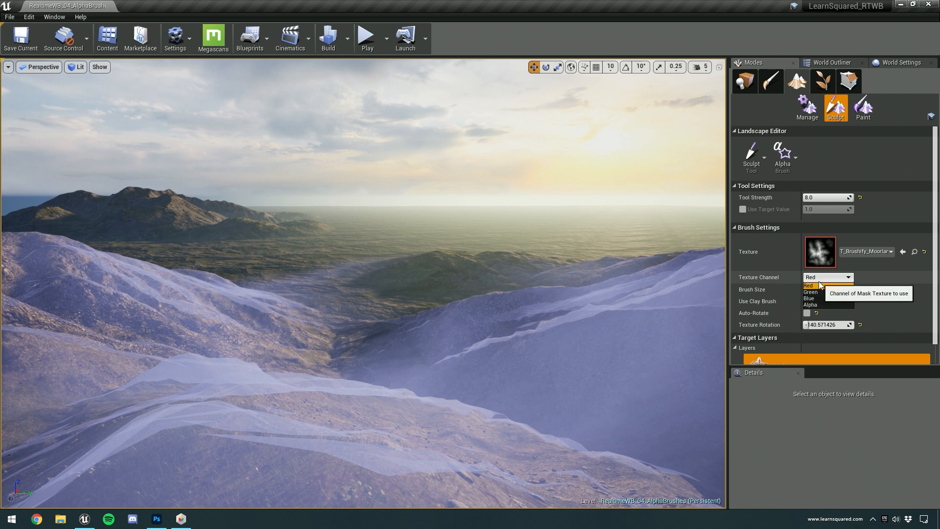
pyautogui.moveTo(816, 286)
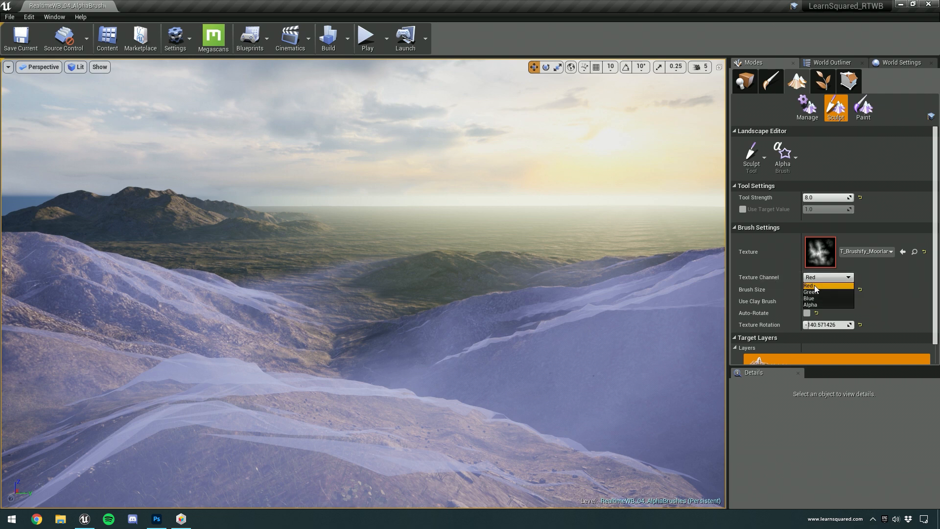
pyautogui.moveTo(814, 292)
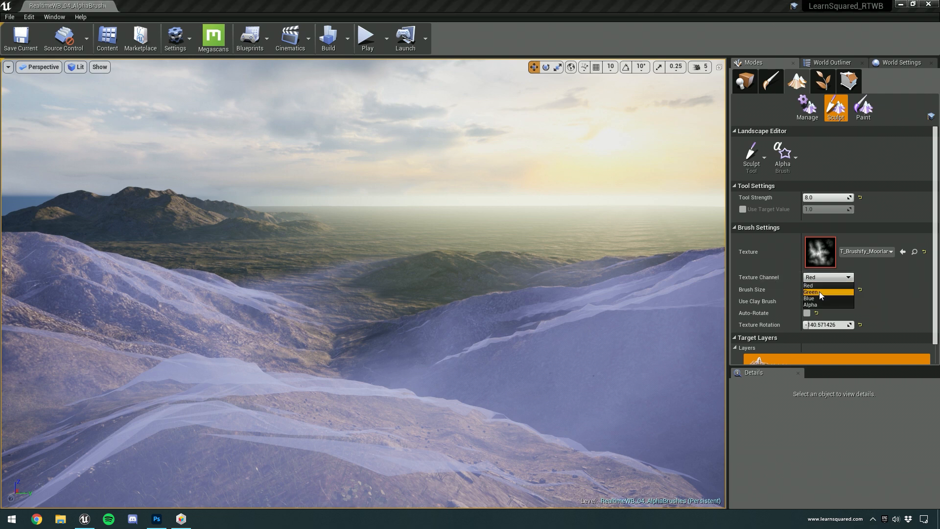
pyautogui.click(812, 292)
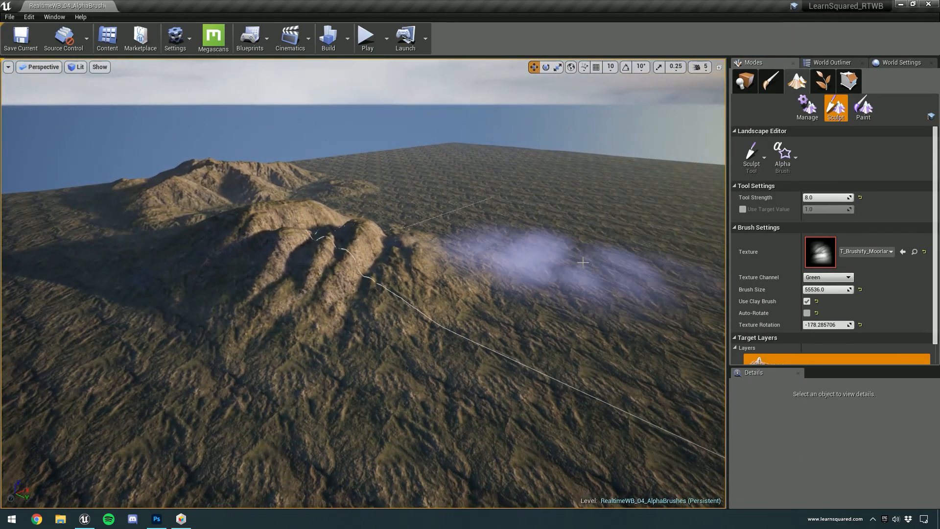
pyautogui.click(827, 277)
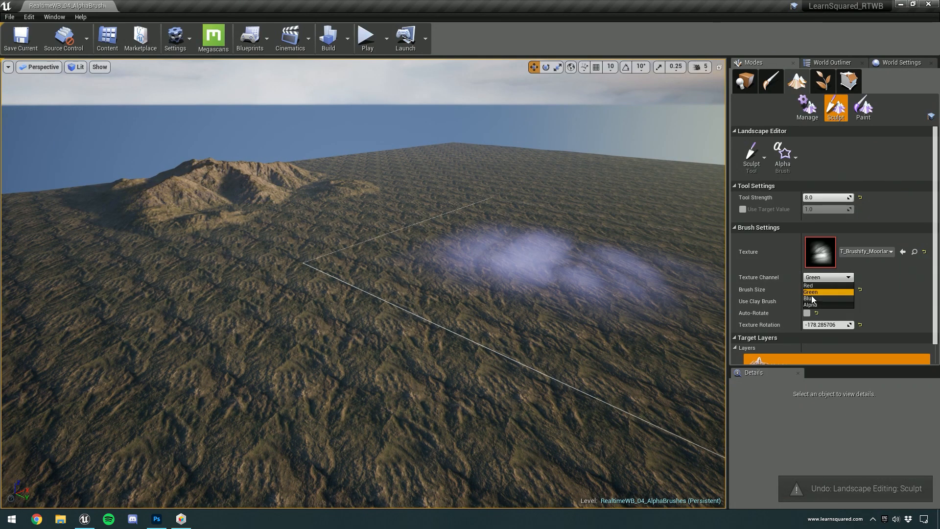
pyautogui.click(811, 299)
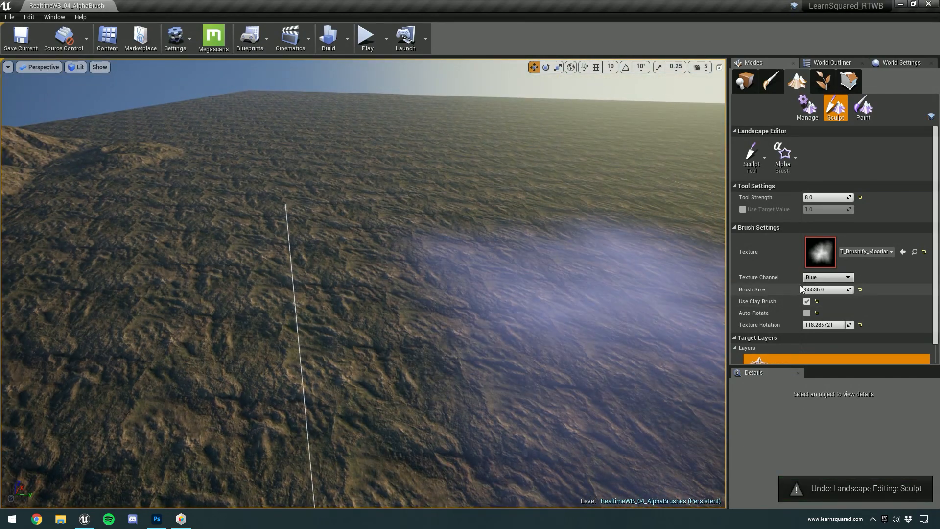
pyautogui.click(847, 276)
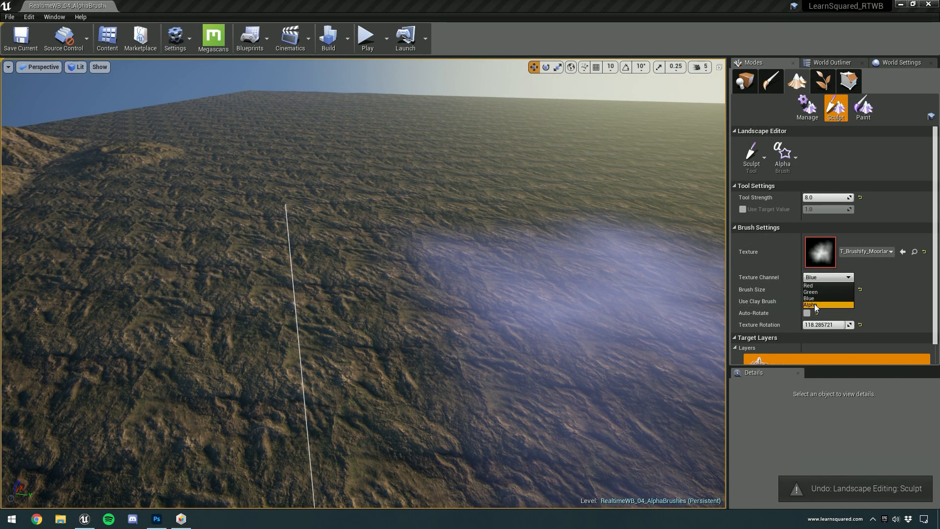
pyautogui.click(812, 305)
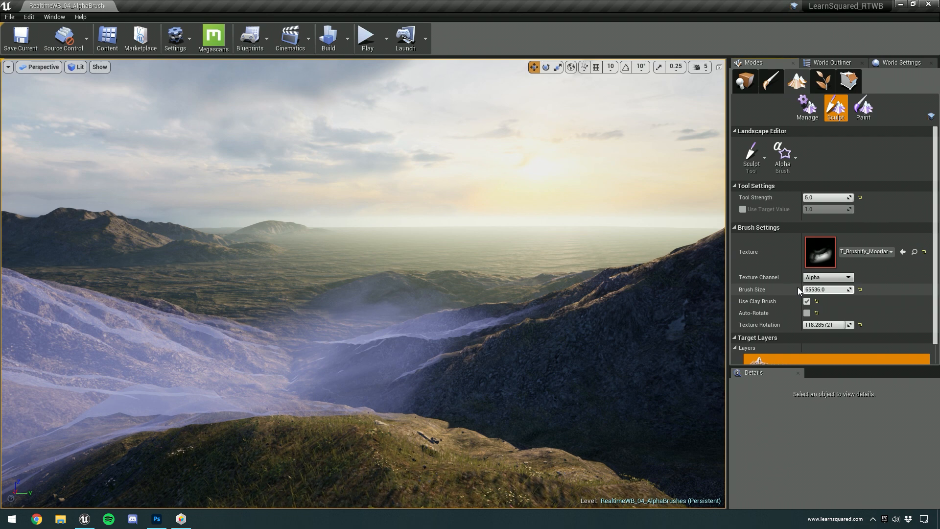
# Switch the Moorland brush back to its Red channel and stamp a distant mountain range into the valley.
pyautogui.click(826, 276)
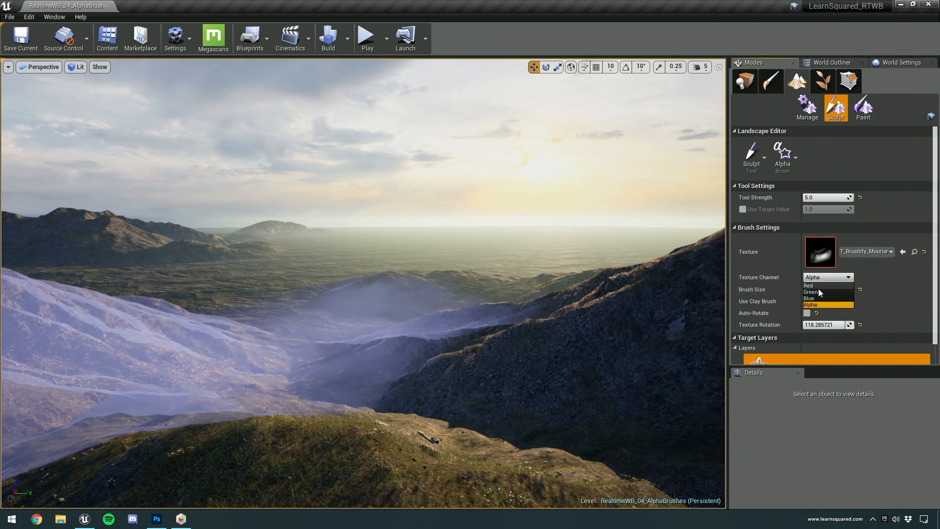
pyautogui.click(809, 285)
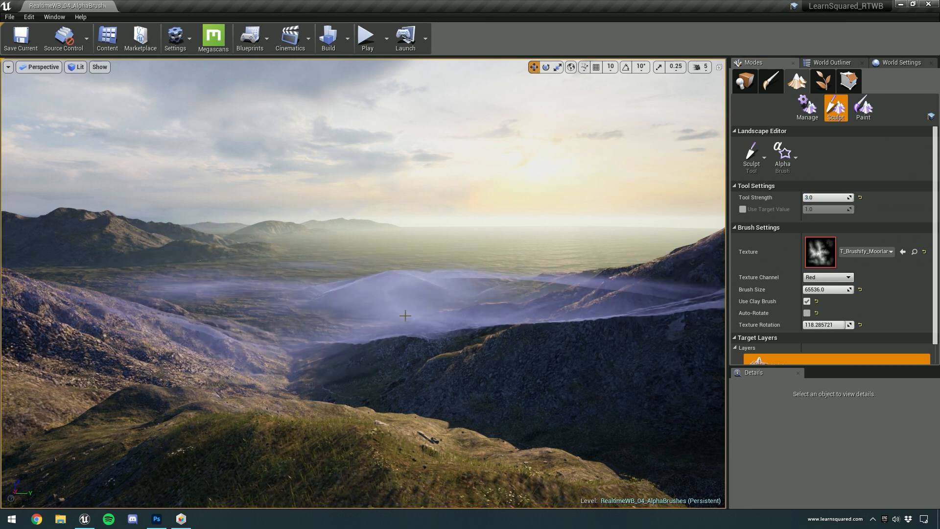
pyautogui.click(406, 316)
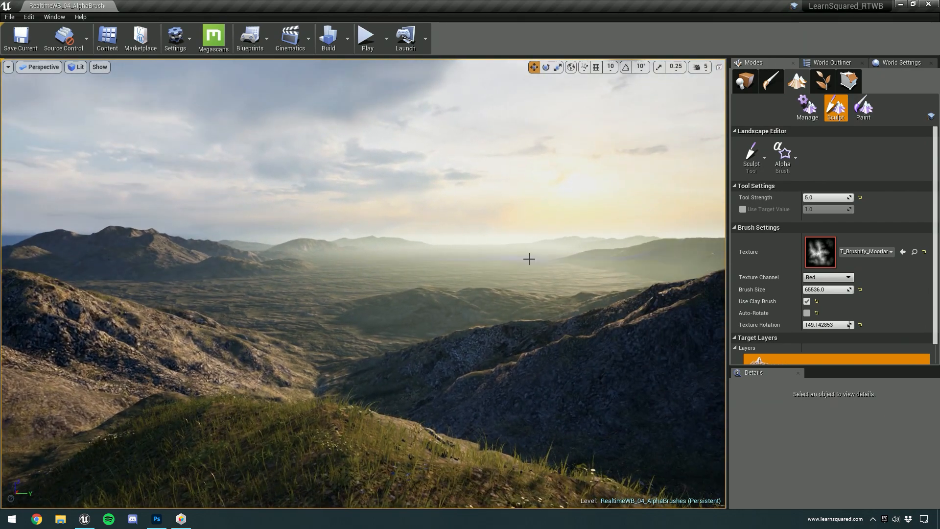
pyautogui.click(367, 34)
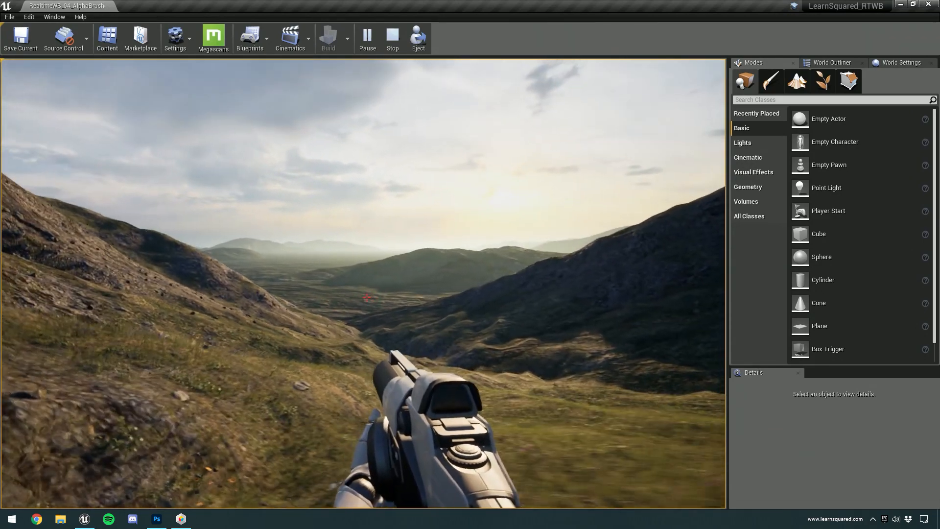
pyautogui.click(391, 38)
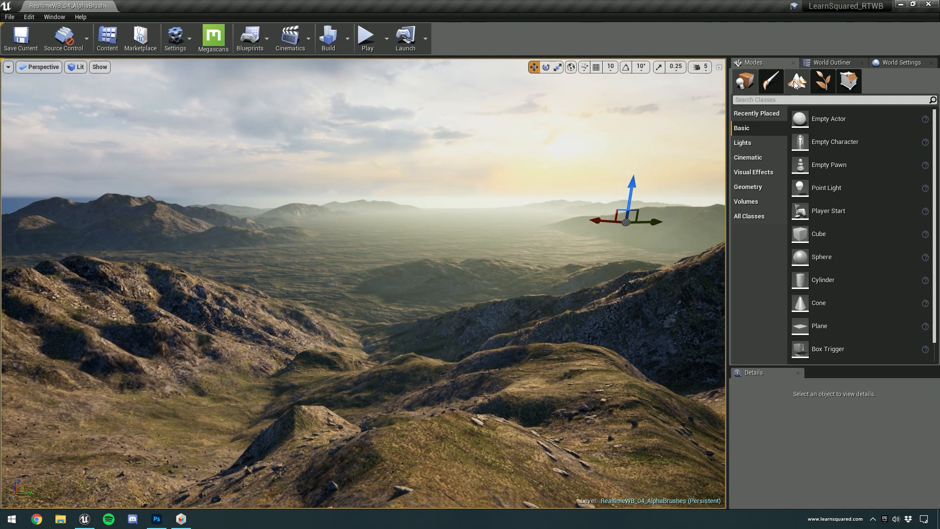
# Sculpt foreground ridges with the Moorland brush on its Green channel, then return to Place mode.
pyautogui.click(796, 82)
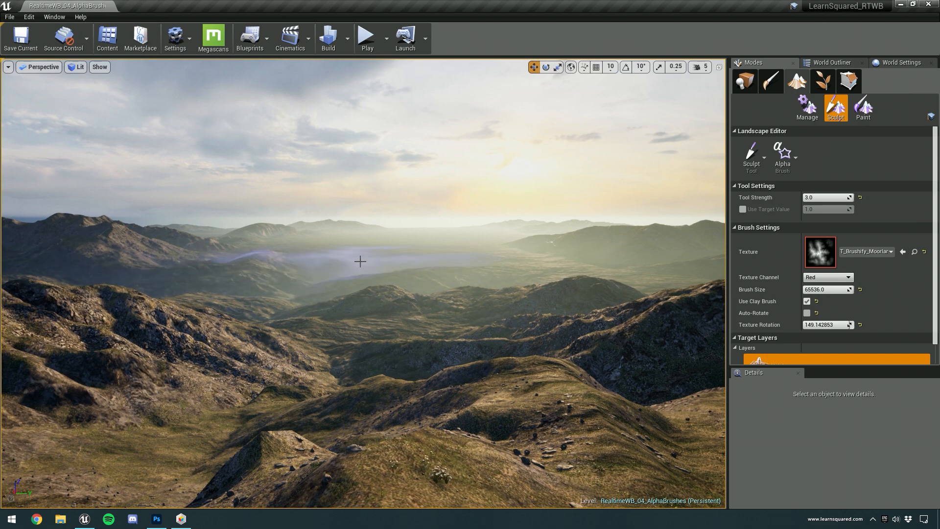
pyautogui.moveTo(555, 258)
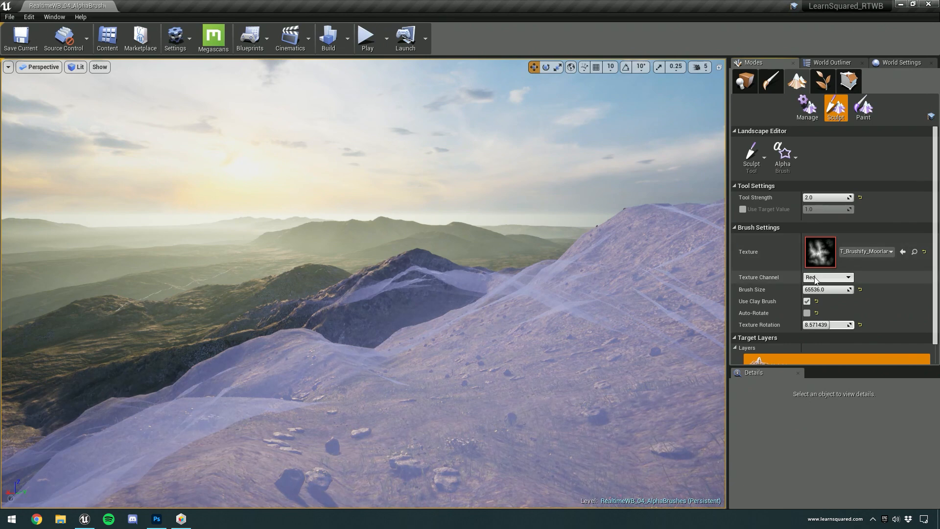
pyautogui.click(826, 276)
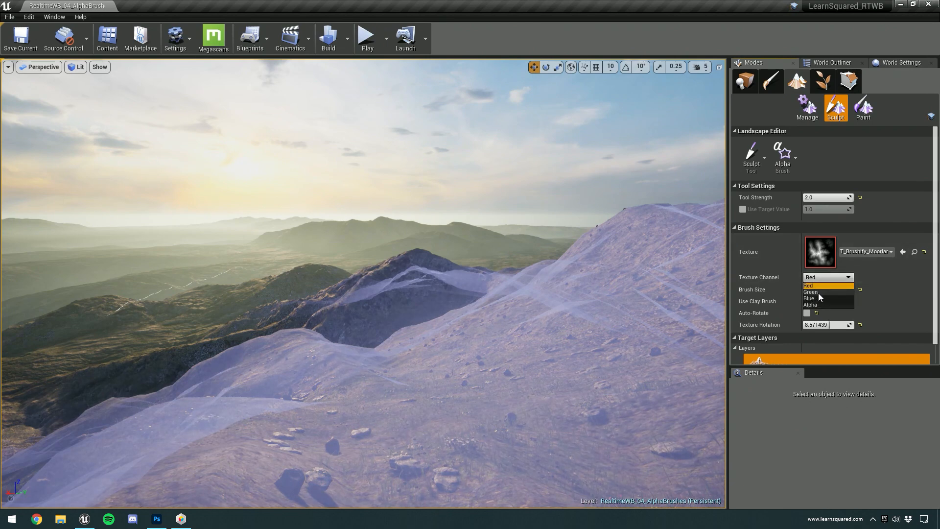
pyautogui.click(811, 292)
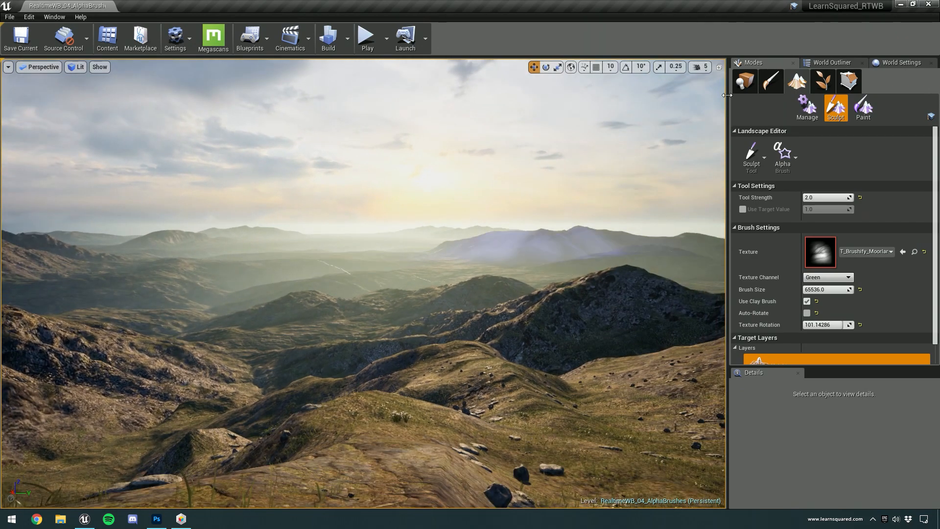
pyautogui.click(743, 81)
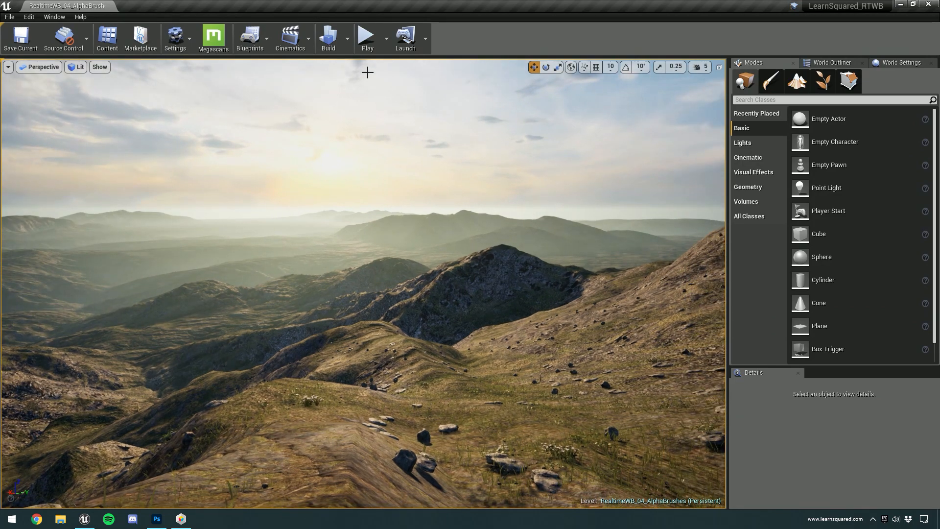
# Start a Play session and take control of the first-person player to walk the moorland.
pyautogui.click(367, 35)
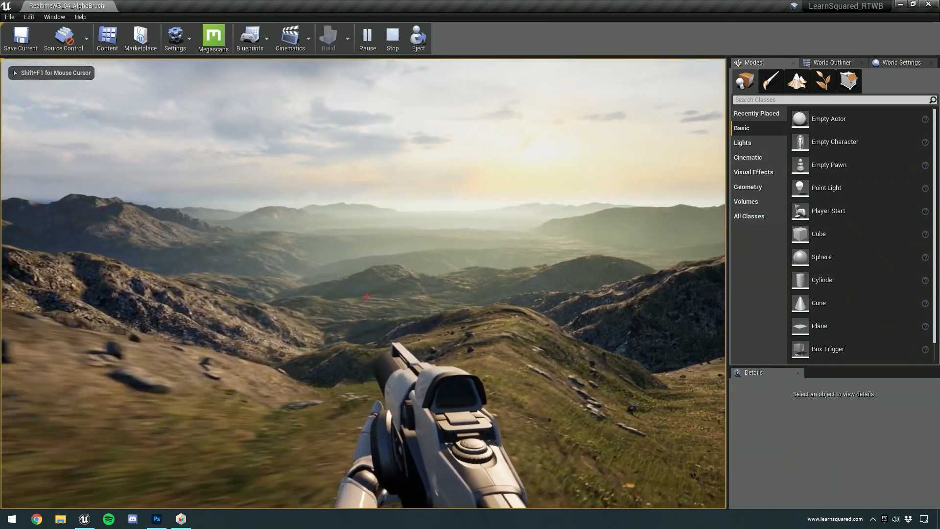
pyautogui.click(392, 38)
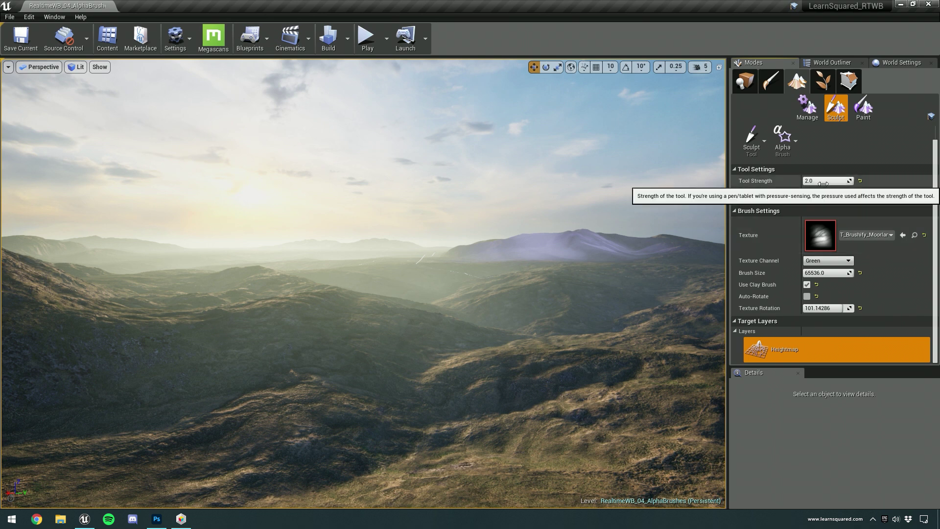
pyautogui.moveTo(781, 252)
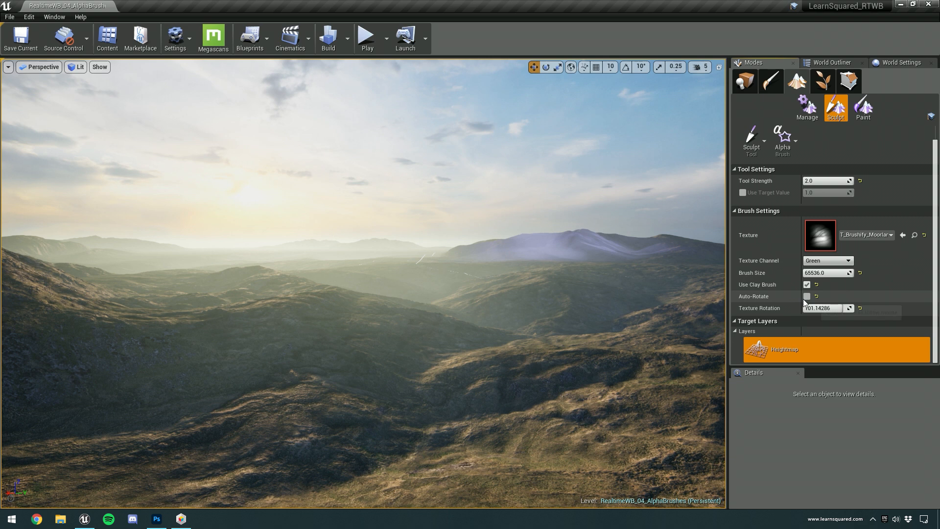
pyautogui.moveTo(824, 308)
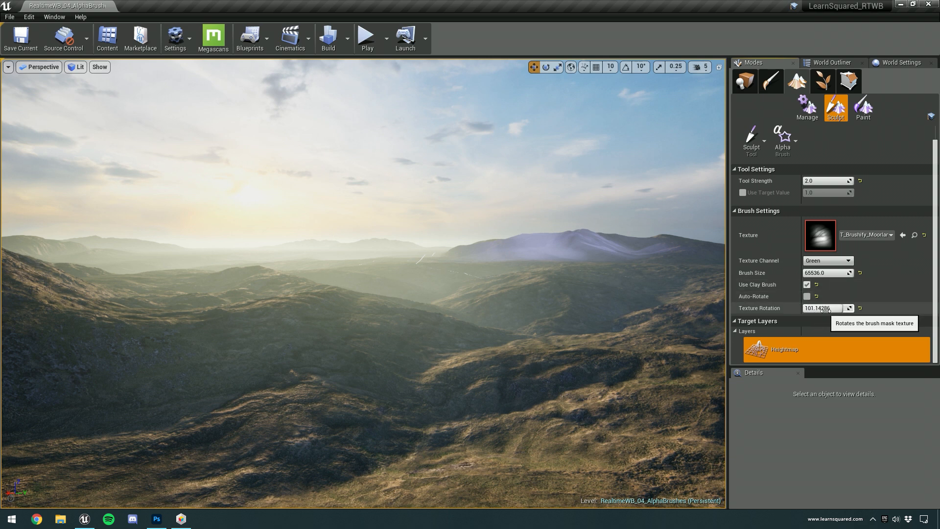
pyautogui.moveTo(796, 234)
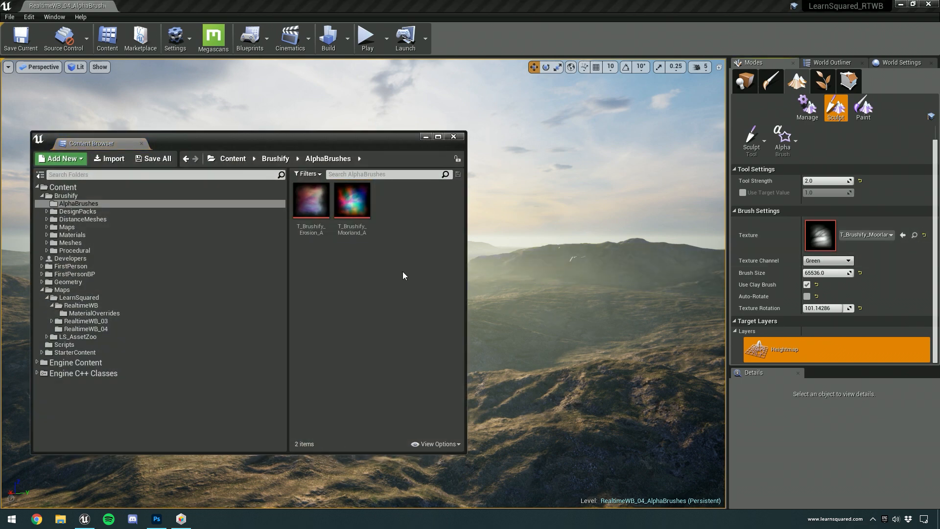
pyautogui.moveTo(392, 243)
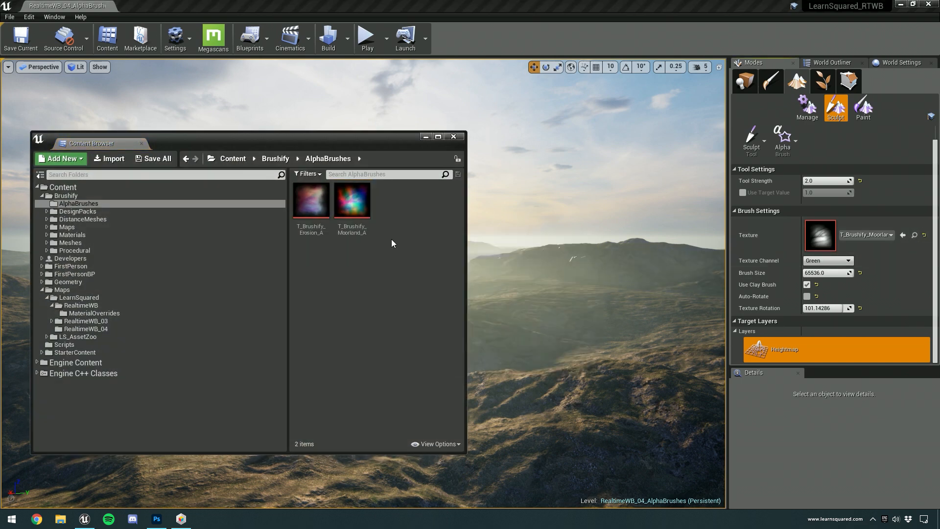
pyautogui.click(453, 136)
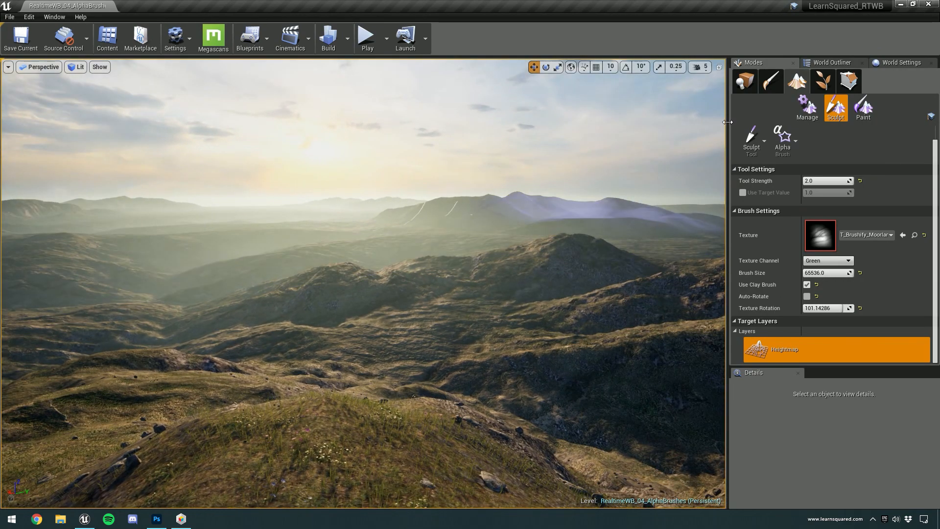
# Leave landscape sculpting in preparation for loading the LearnSquared_RTWB map.
pyautogui.click(744, 81)
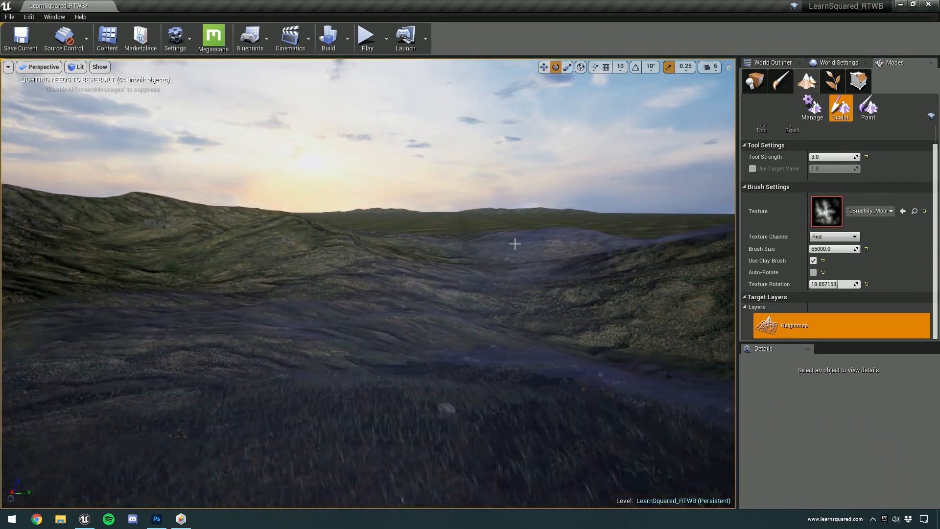
# Set the World Settings GameMode Override to FirstPersonGameMode, then run and stop a play test.
pyautogui.click(754, 80)
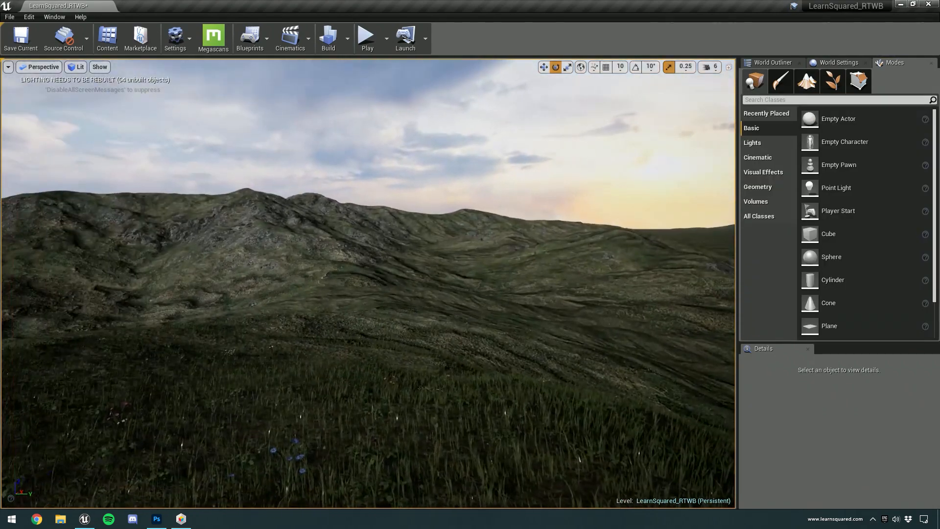
pyautogui.click(20, 38)
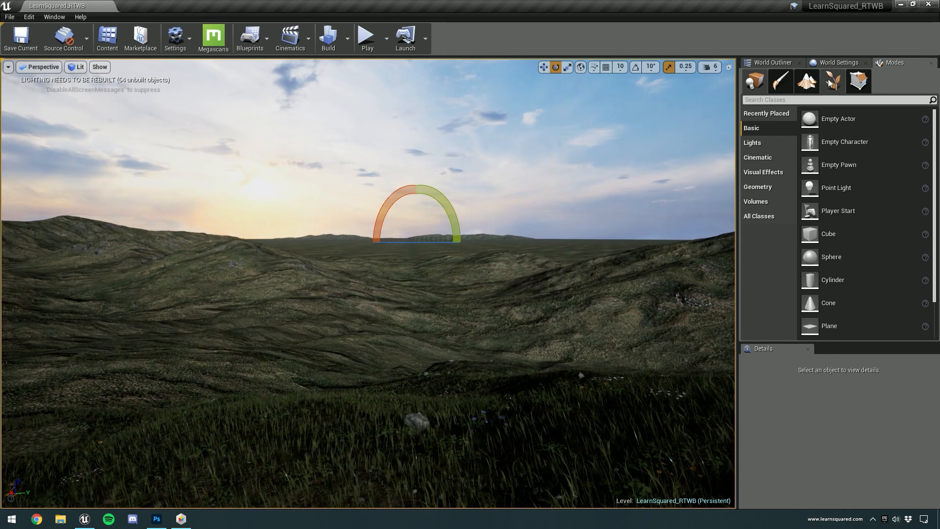
pyautogui.click(839, 62)
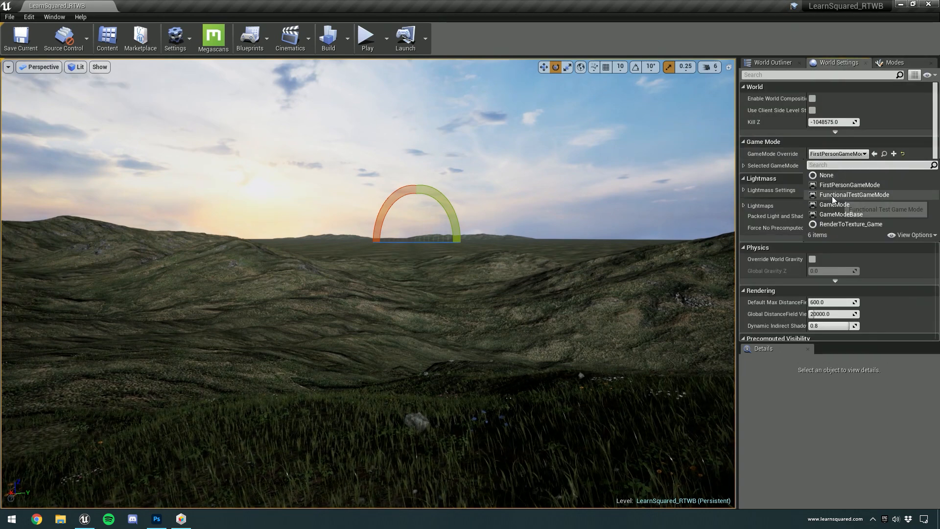
pyautogui.click(366, 35)
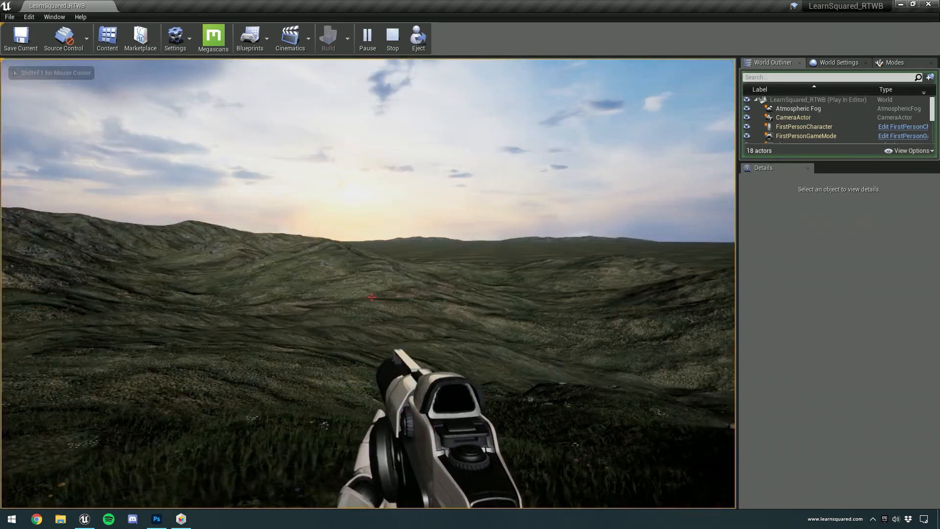
pyautogui.click(392, 38)
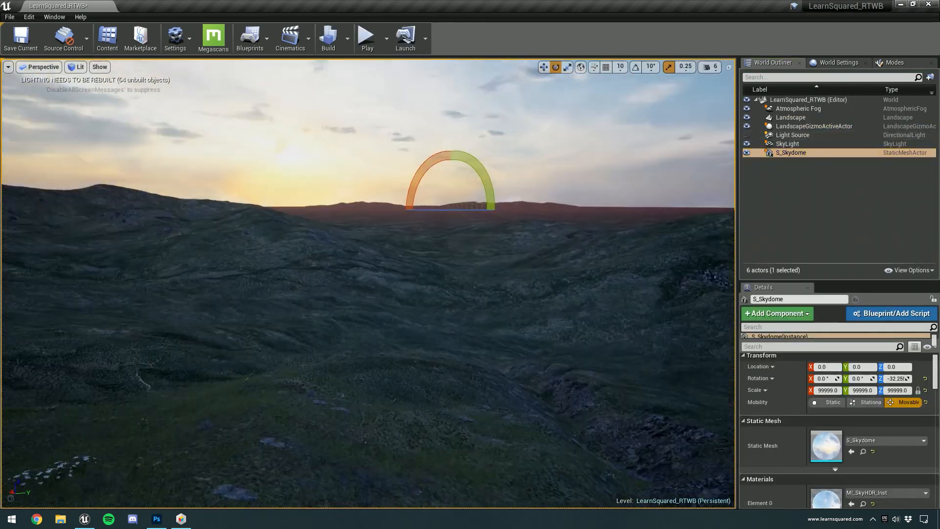
# Open MI_SkyHDR_Inst, recapture the SkyLight, recolour the Light Source and make it Movable.
pyautogui.doubleClick(826, 500)
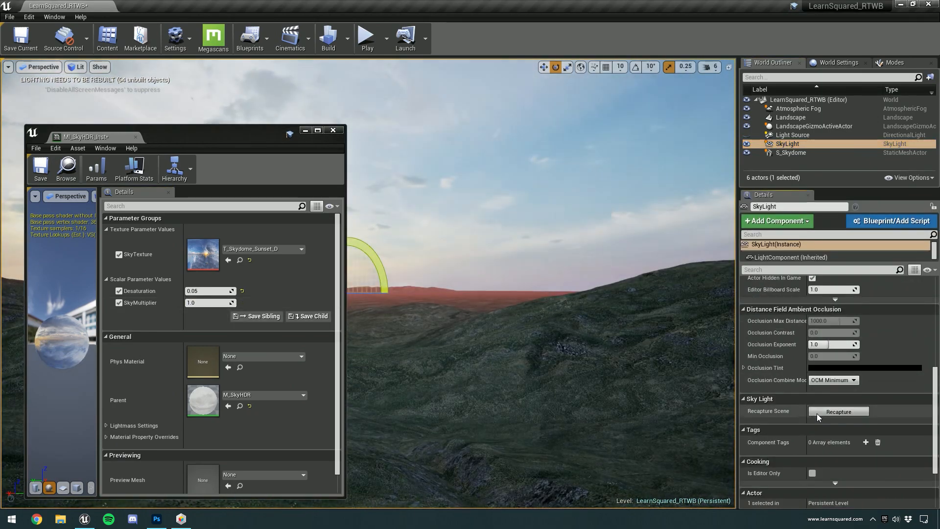
pyautogui.click(793, 135)
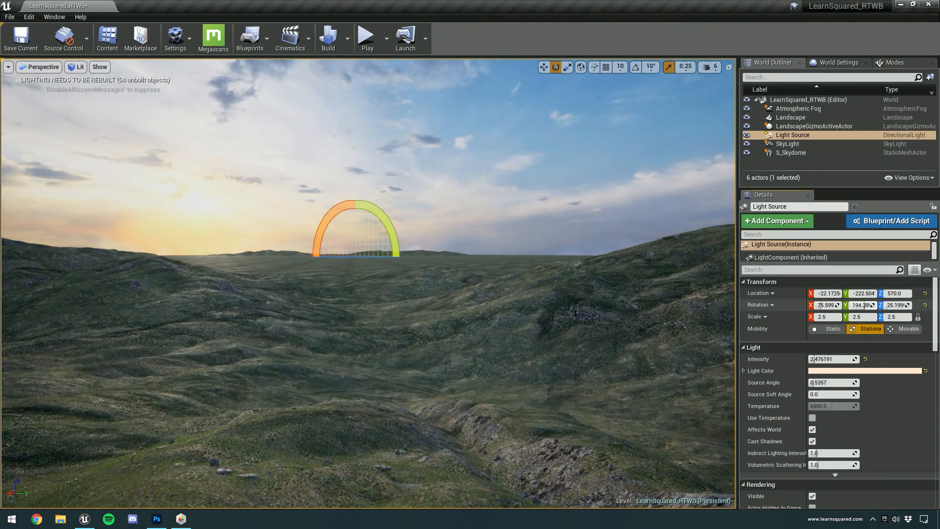
pyautogui.click(863, 371)
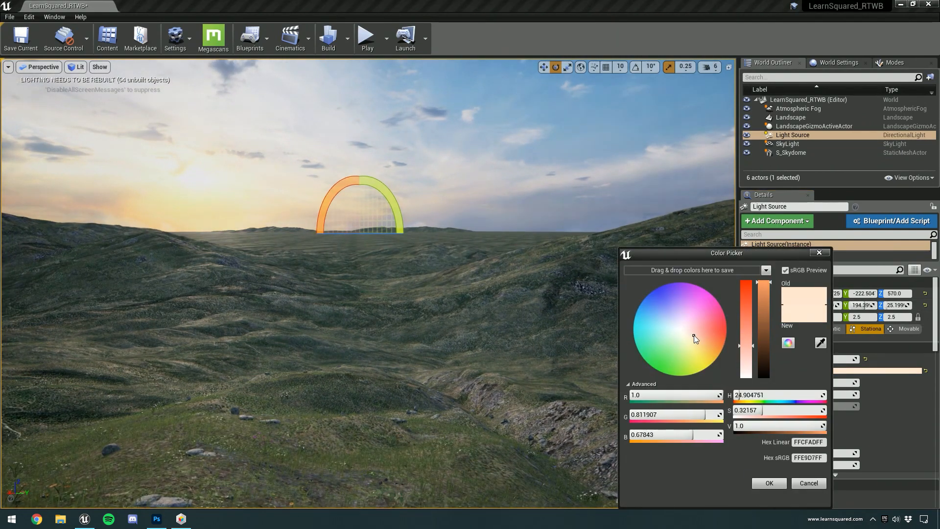
pyautogui.click(769, 483)
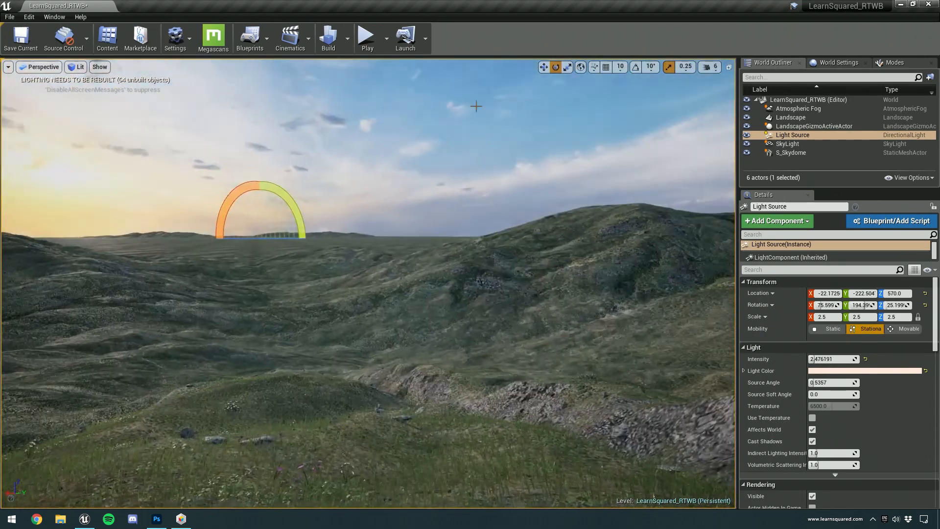
pyautogui.moveTo(909, 329)
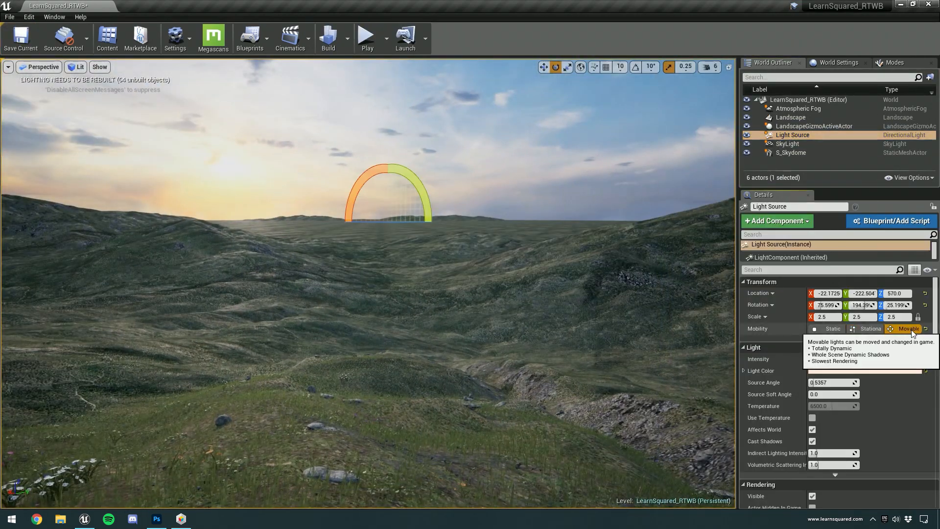
pyautogui.click(367, 34)
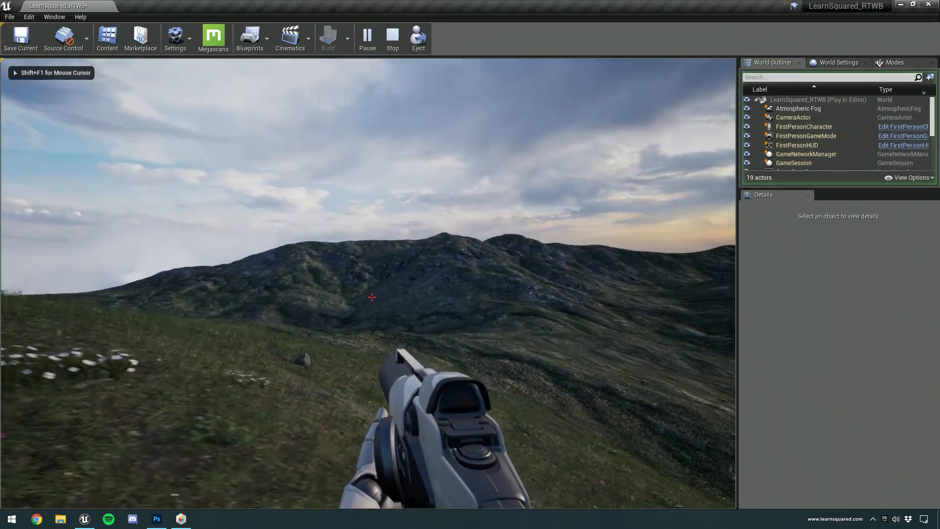